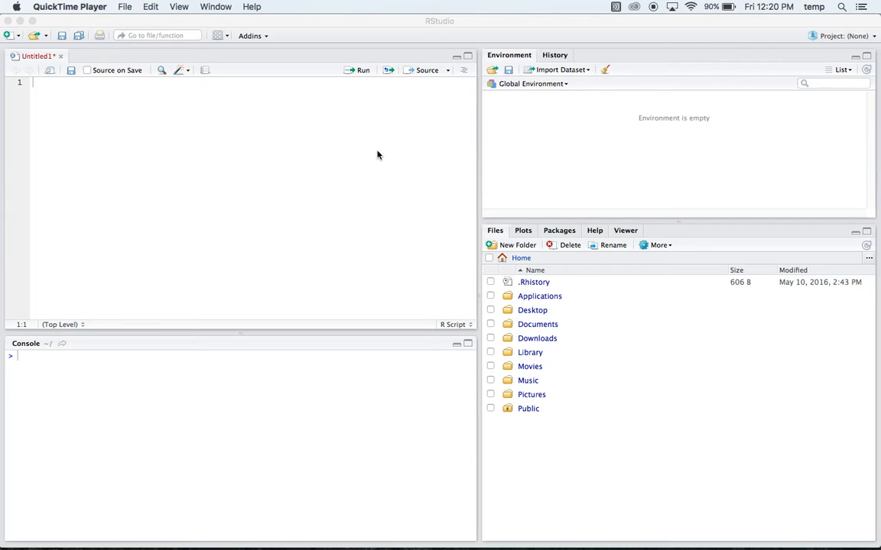
{"action": "mouse_move", "coordinate": [234, 138]}
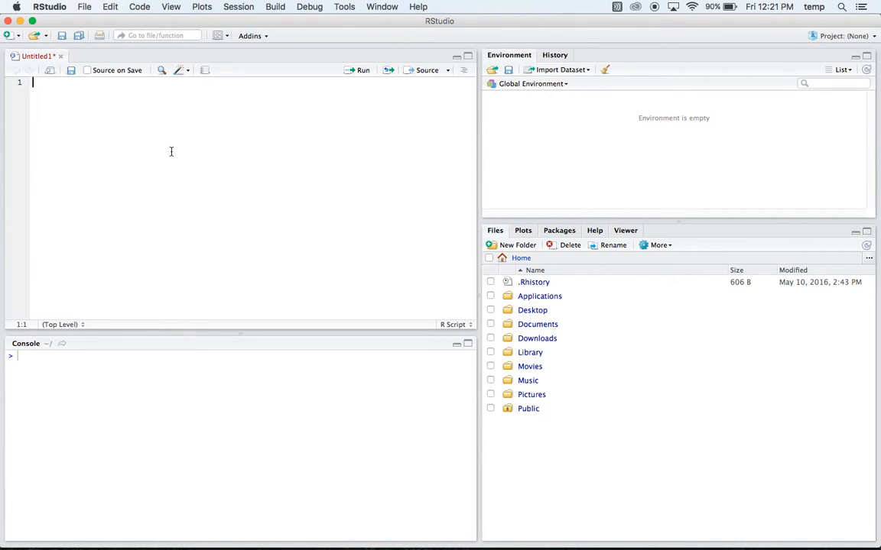
Read cricket.csv from the Desktop into cricket under a '#read in our data' comment, run and view it.
{"action": "type", "text": "#red"}
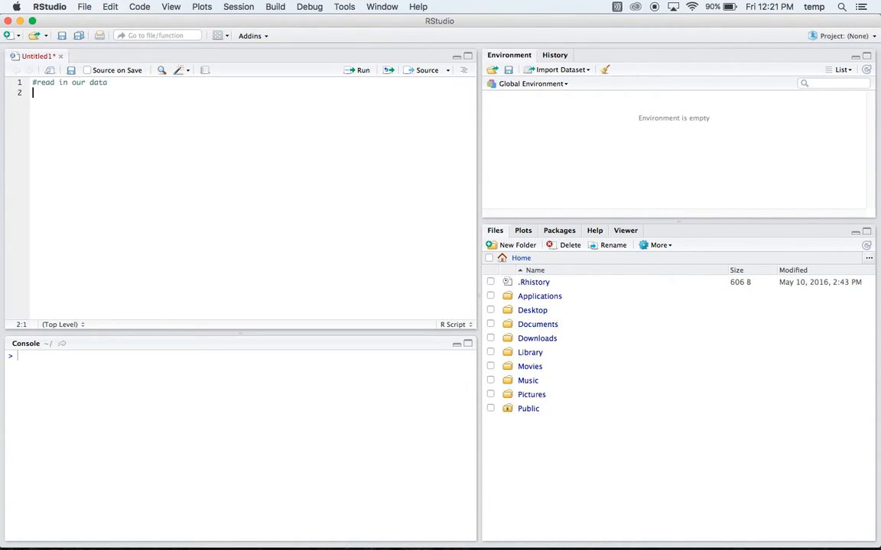
{"action": "type", "text": "cricket <-"}
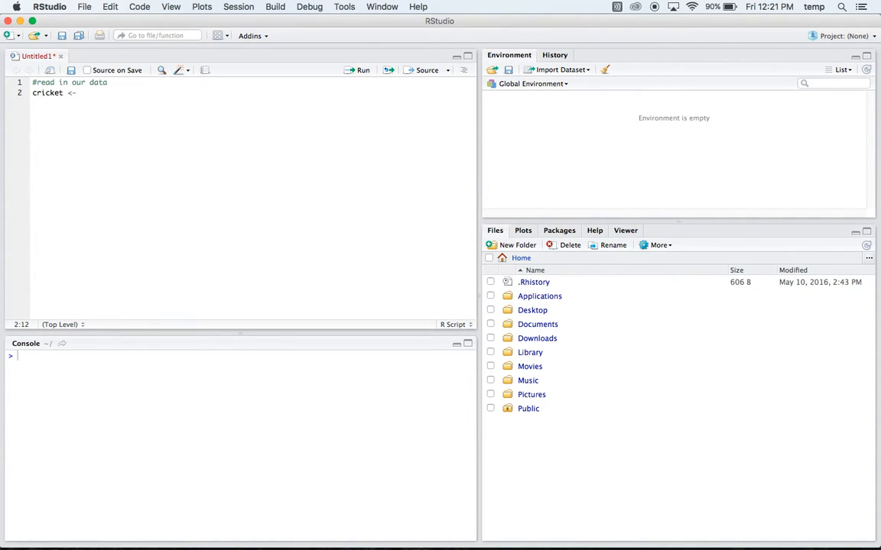
{"action": "type", "text": "read.csv('cricket <- read.csv('/Users/temp/Desktop/cricket.csv'"}
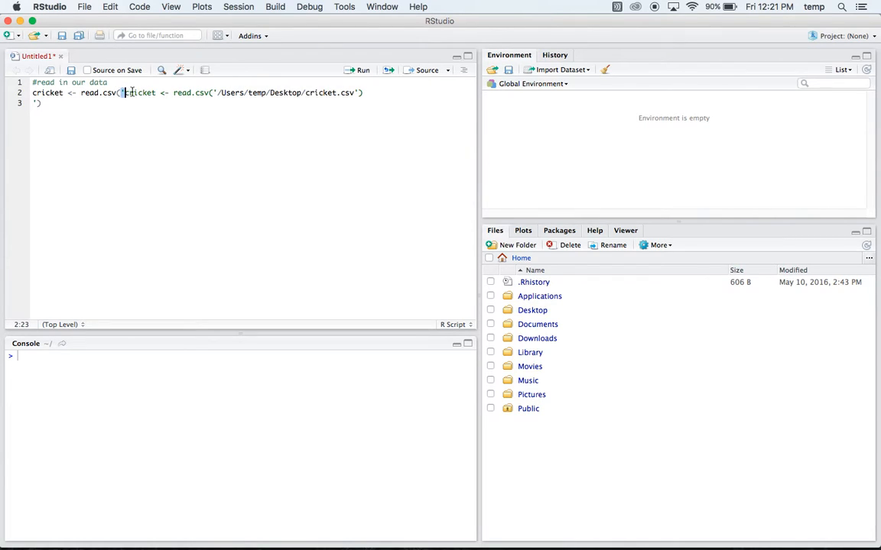
{"action": "left_click_drag", "start_coordinate": [124, 93], "coordinate": [215, 94]}
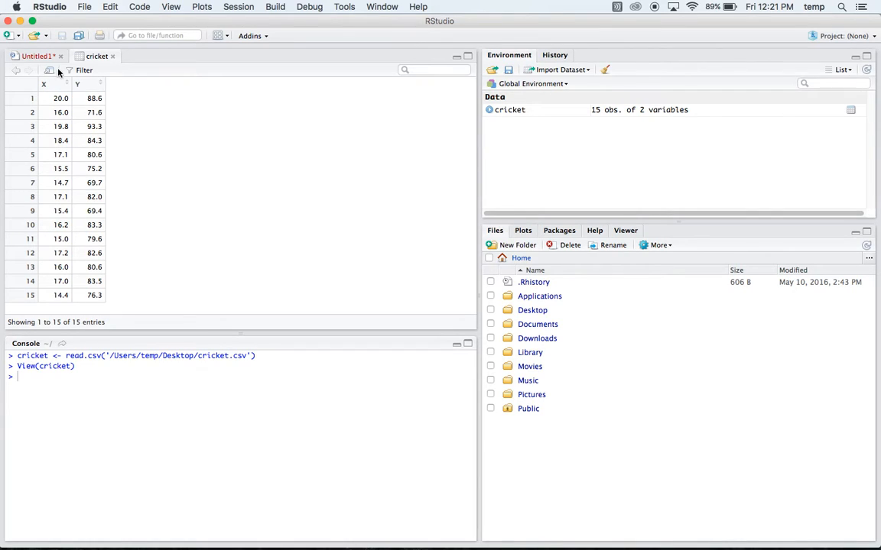
{"action": "left_click", "coordinate": [34, 55]}
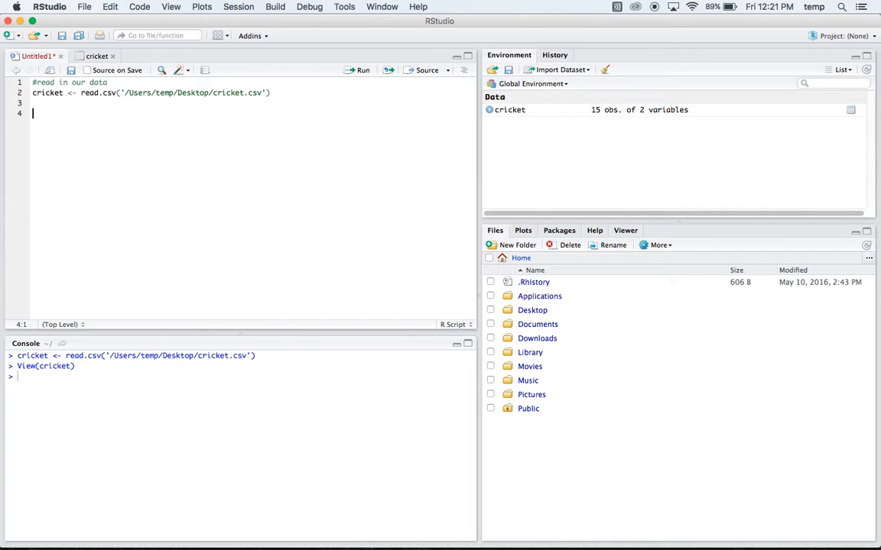
Write and run cricket.lm <- lm(Y ~ X, data = cricket) under a '#fit our linear model' comment.
{"action": "type", "text": "#"}
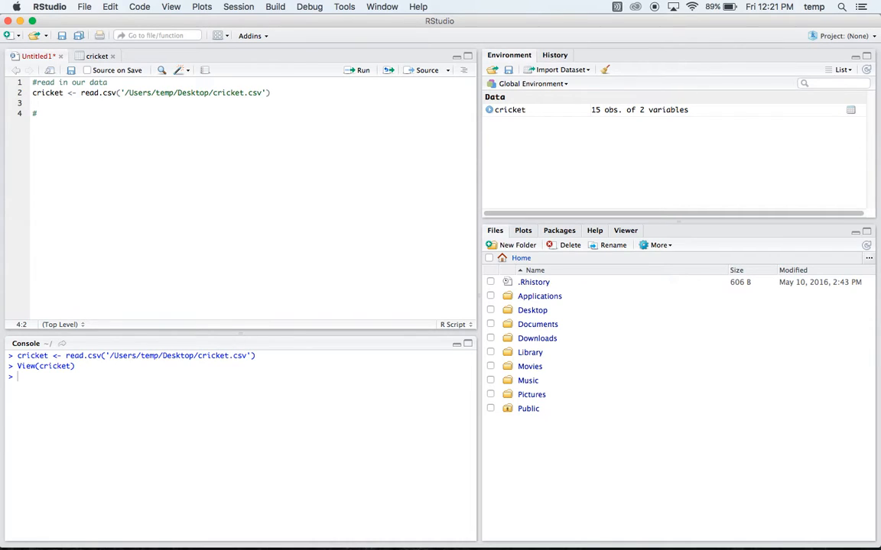
{"action": "type", "text": "fit our linear model"}
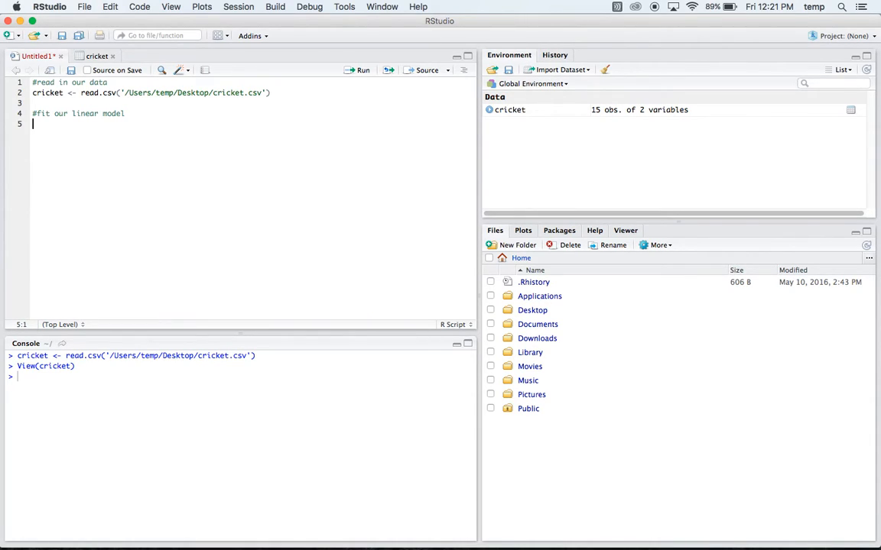
{"action": "type", "text": "cricket.l"}
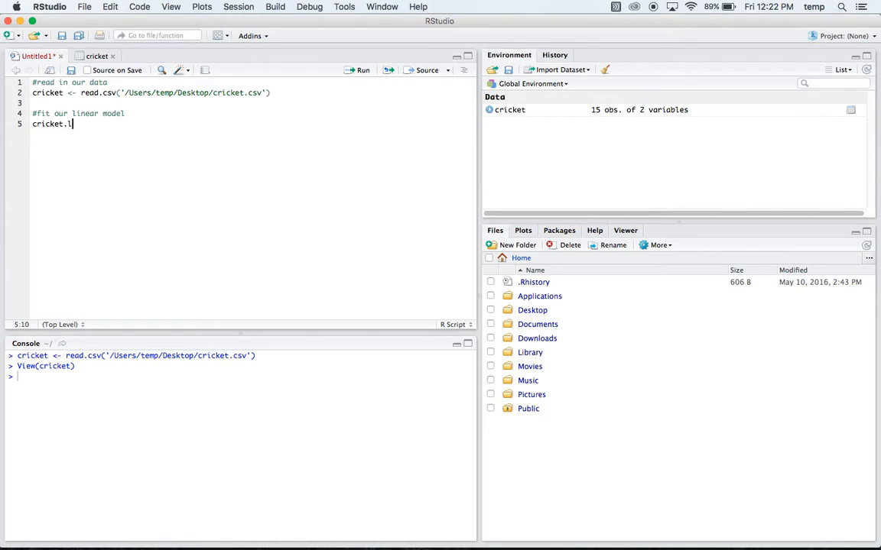
{"action": "type", "text": "m"}
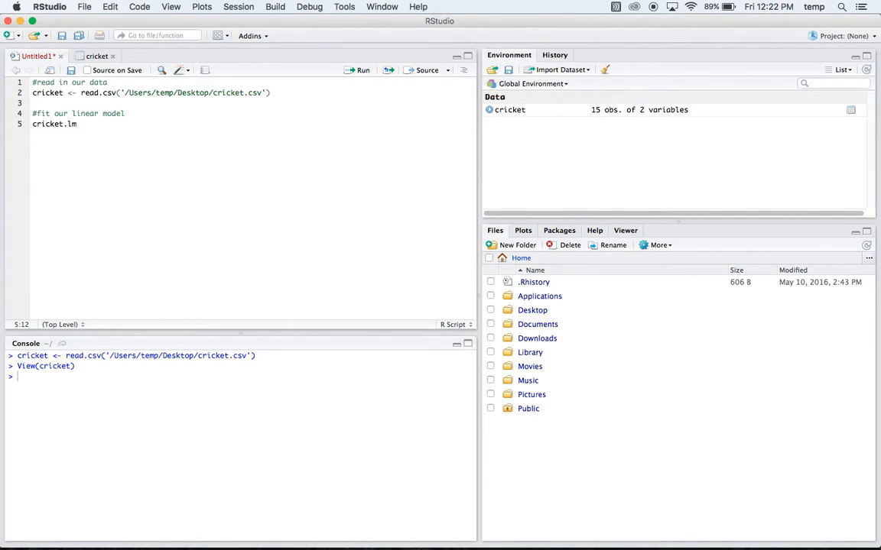
{"action": "type", "text": "<-"}
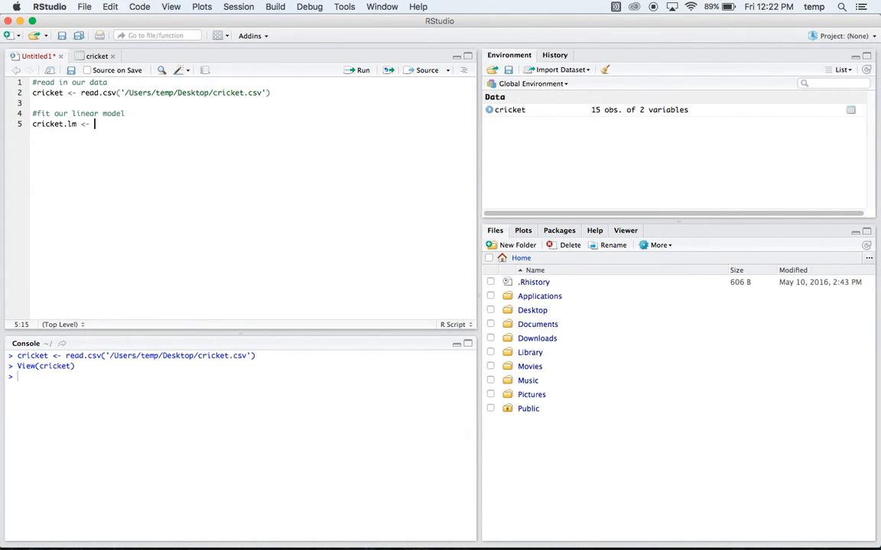
{"action": "type", "text": "l"}
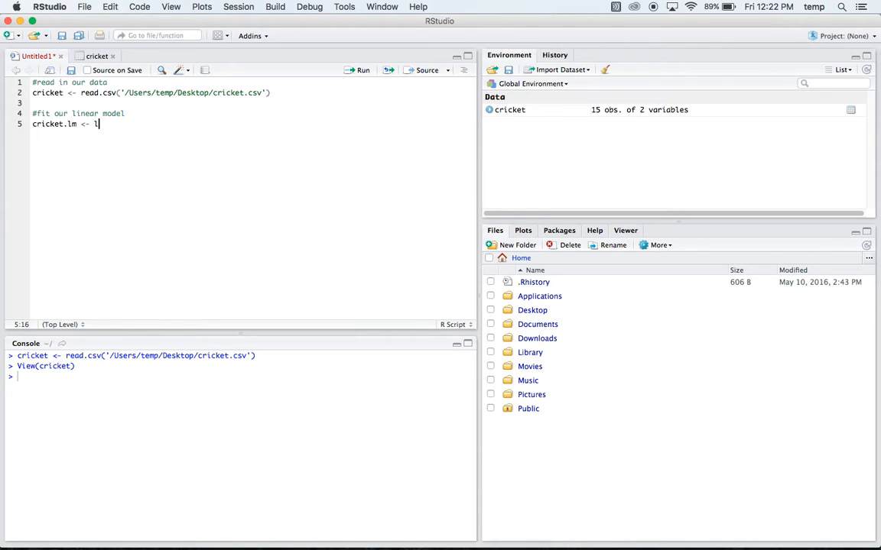
{"action": "type", "text": "m()"}
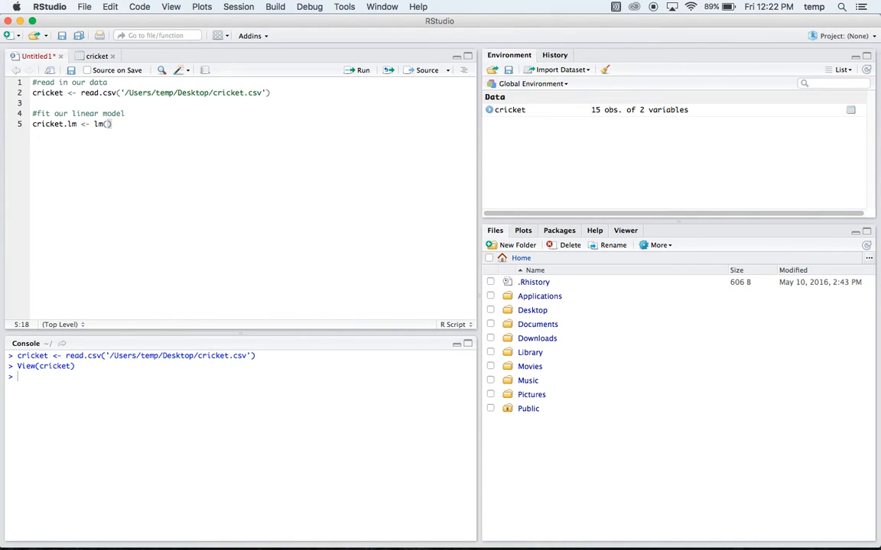
{"action": "type", "text": "(Y ~"}
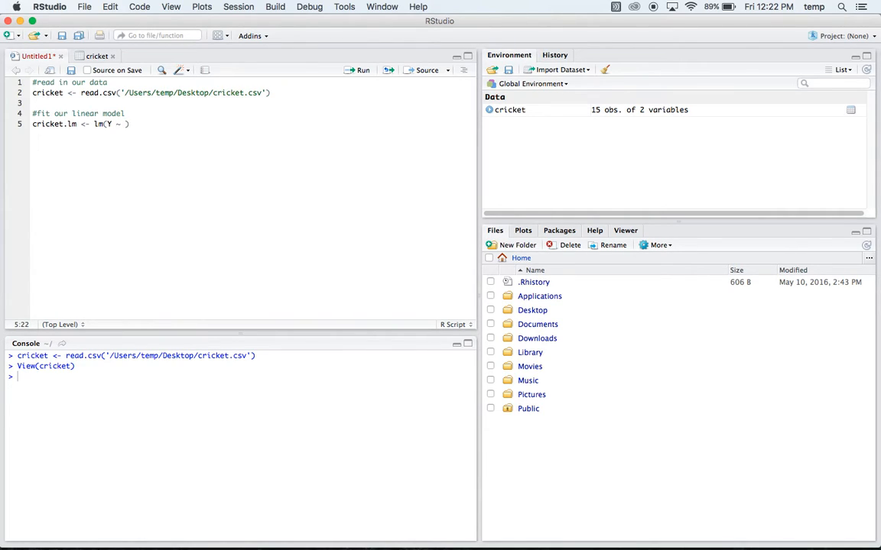
{"action": "type", "text": "X"}
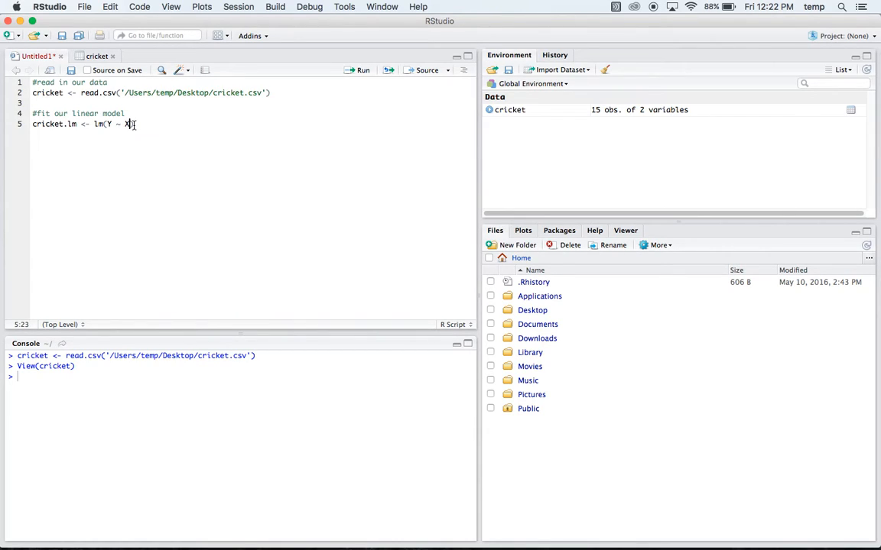
{"action": "type", "text": ", d"}
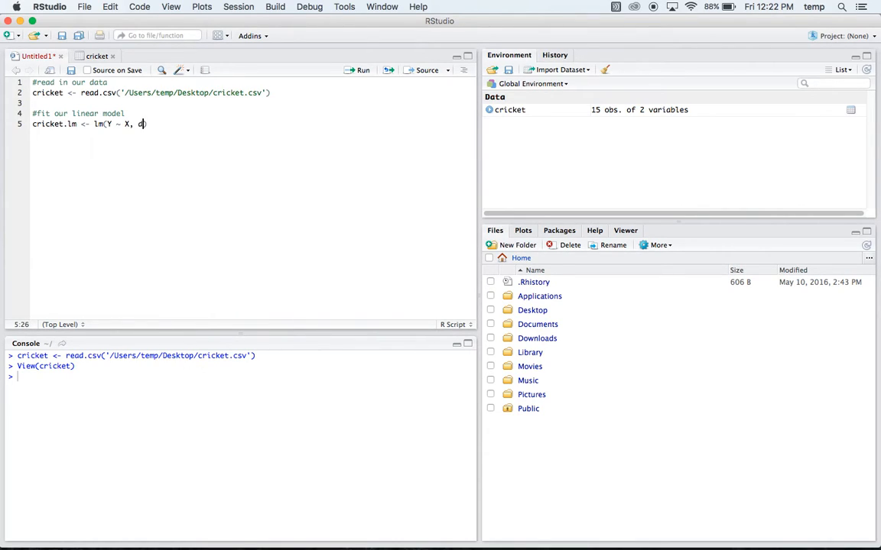
{"action": "type", "text": "ata ="}
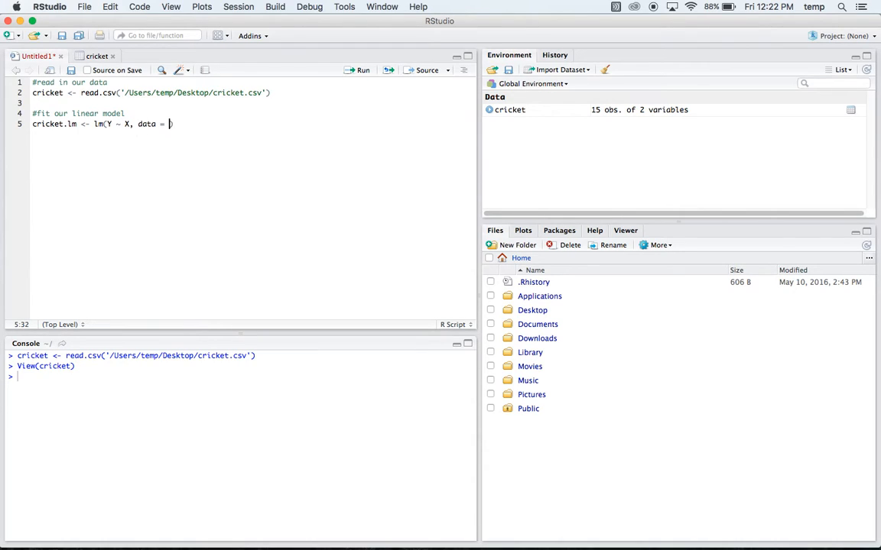
{"action": "type", "text": "cricket"}
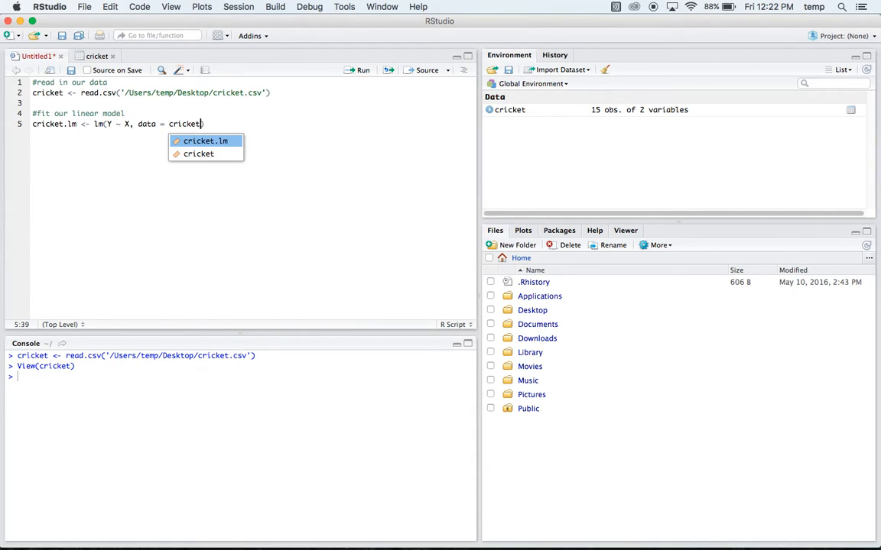
{"action": "key", "text": "Escape"}
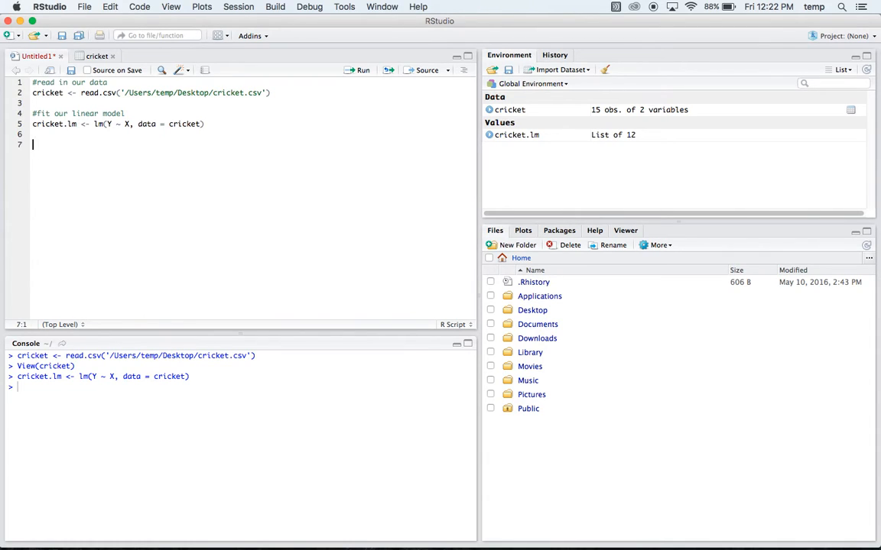
Write and run coefficients(cricket.lm) under a '#coefficients' comment, printing intercept 25.232305 and slope 3.291095.
{"action": "type", "text": "#coe"}
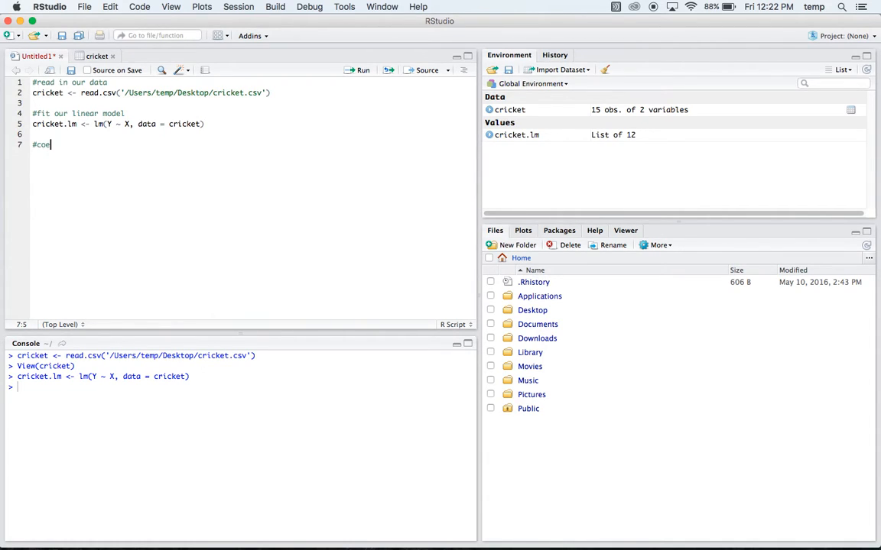
{"action": "type", "text": "fficien"}
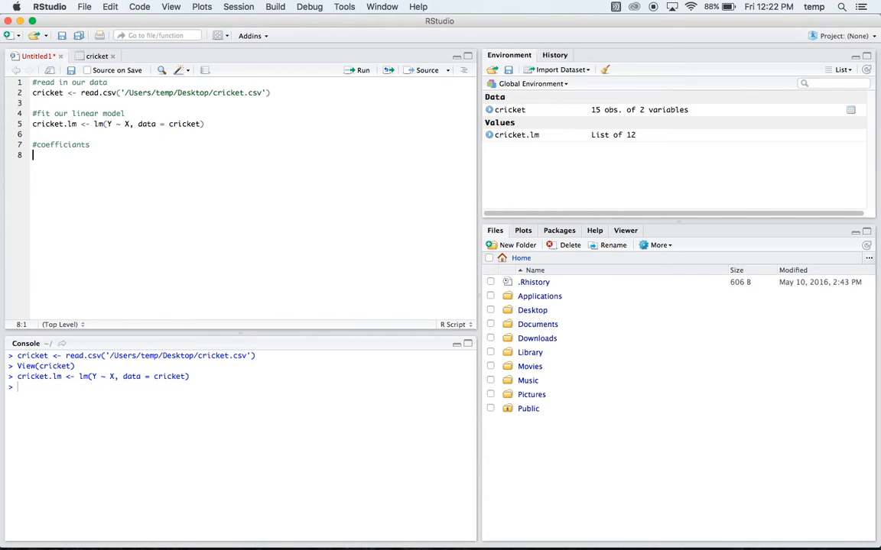
{"action": "type", "text": "coe"}
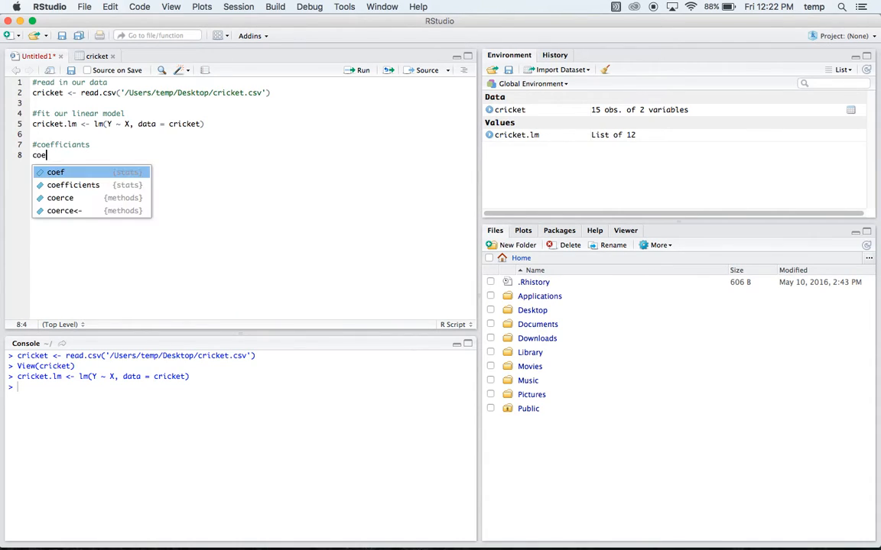
{"action": "type", "text": "ffiients"}
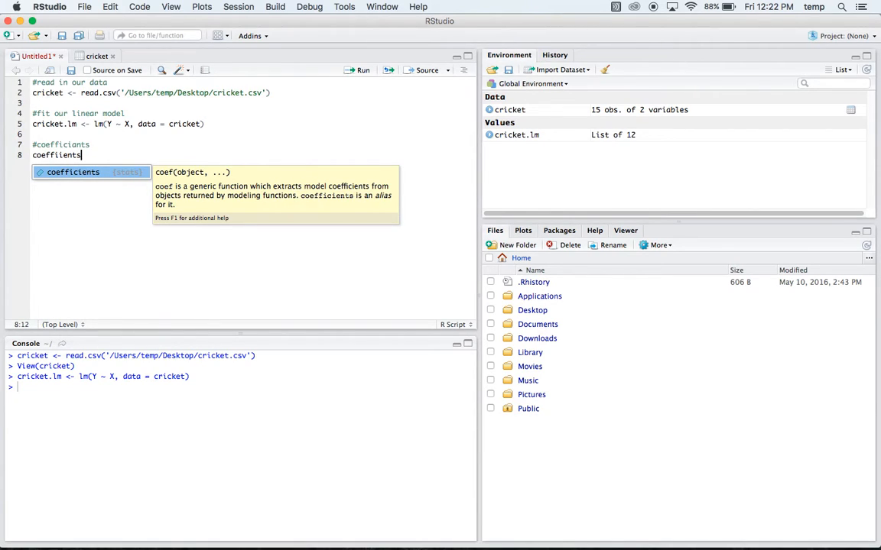
{"action": "key", "text": "Backspace"}
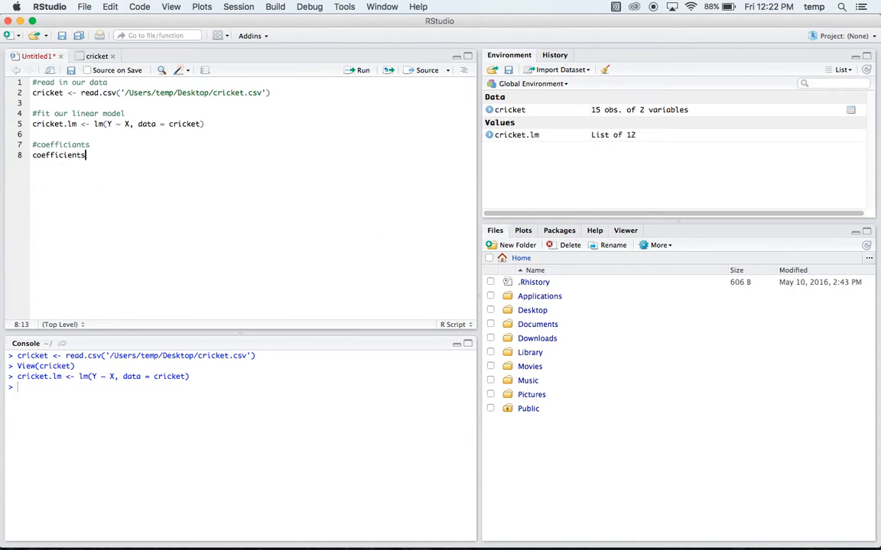
{"action": "type", "text": "(c"}
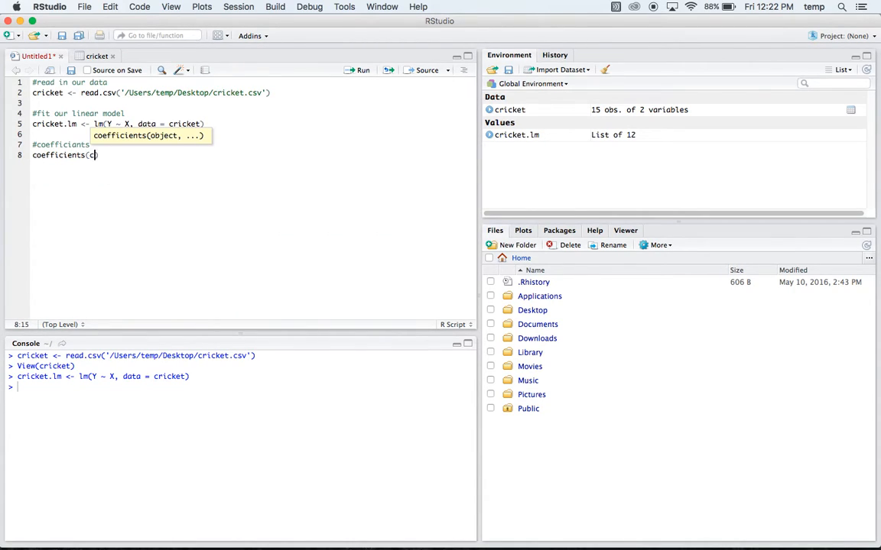
{"action": "type", "text": "cricket.lm"}
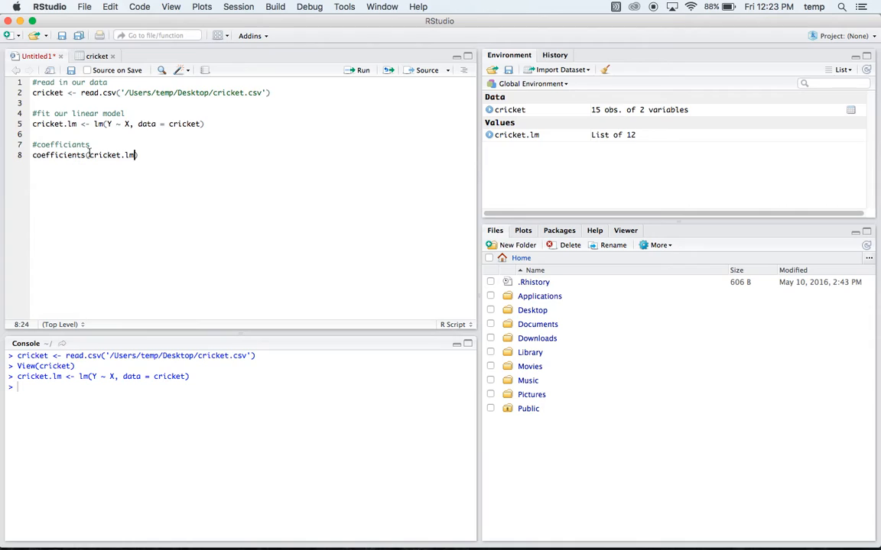
{"action": "left_click", "coordinate": [359, 70]}
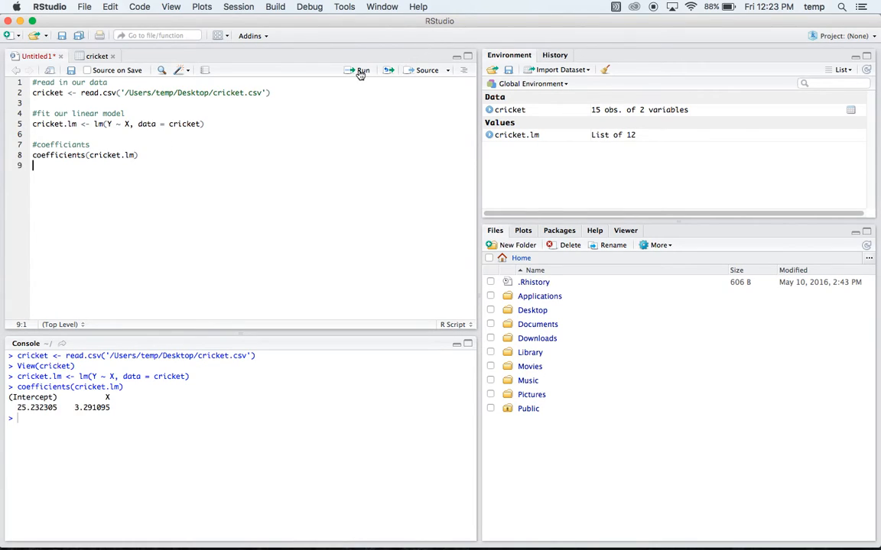
{"action": "mouse_move", "coordinate": [21, 406]}
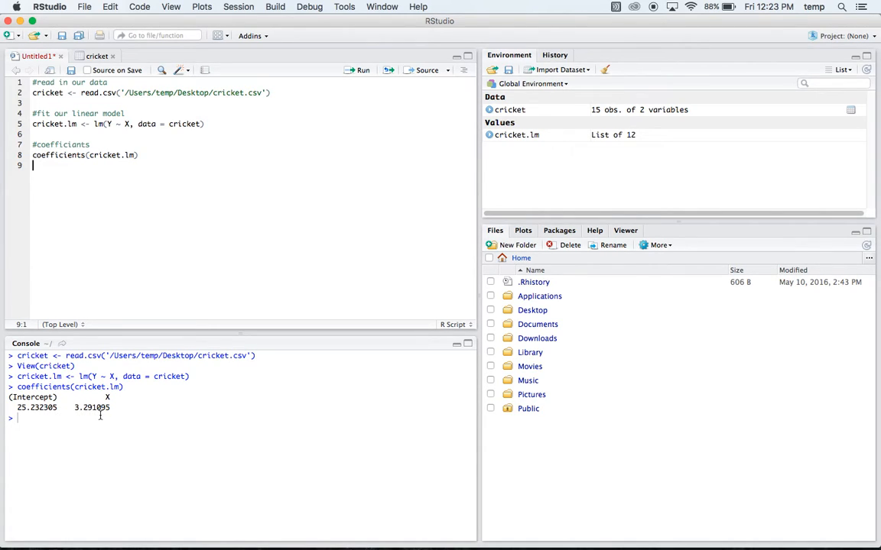
{"action": "mouse_move", "coordinate": [112, 397]}
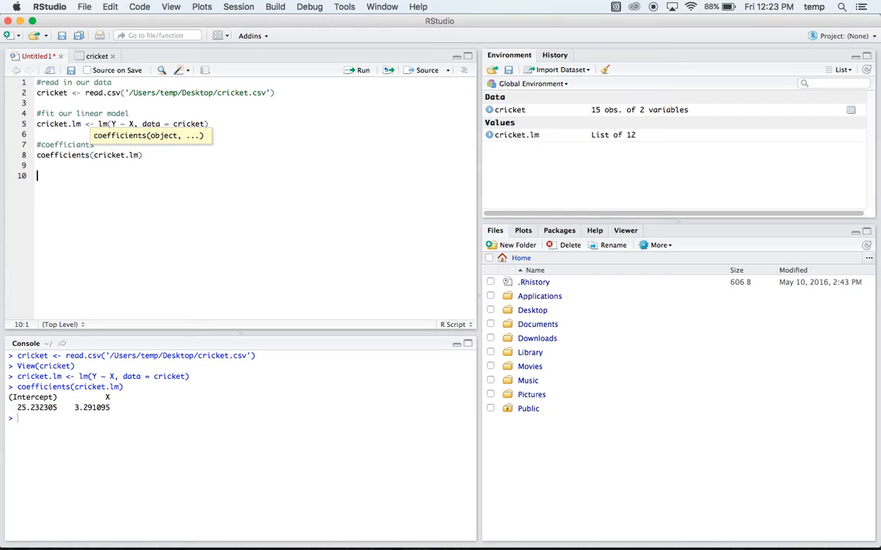
Write and run summary(cricket.lm)$r.squared under '#summary statistics', returning 0.6974651.
{"action": "type", "text": "#summary stat"}
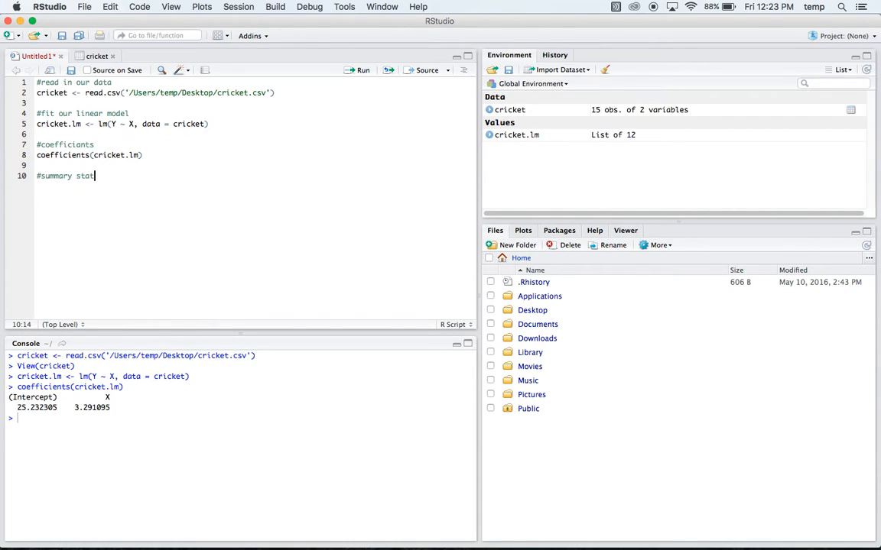
{"action": "type", "text": "i"}
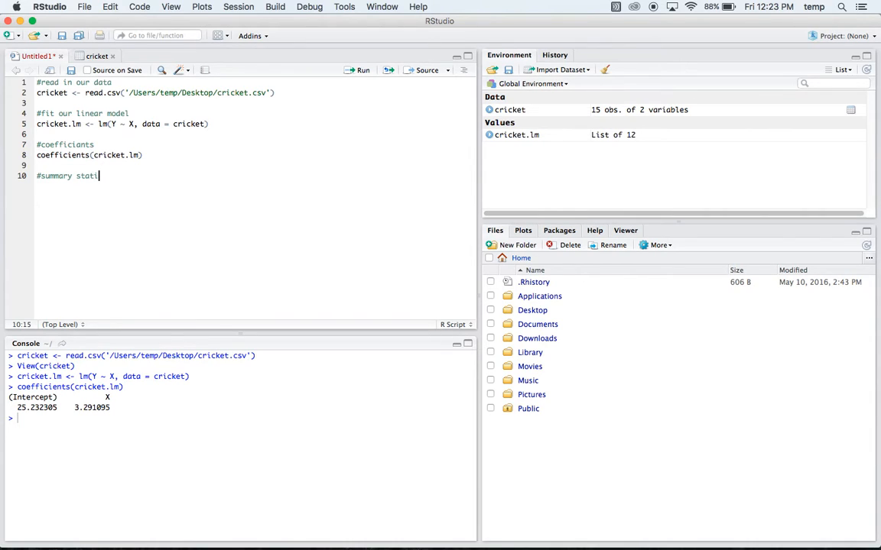
{"action": "type", "text": "stic"}
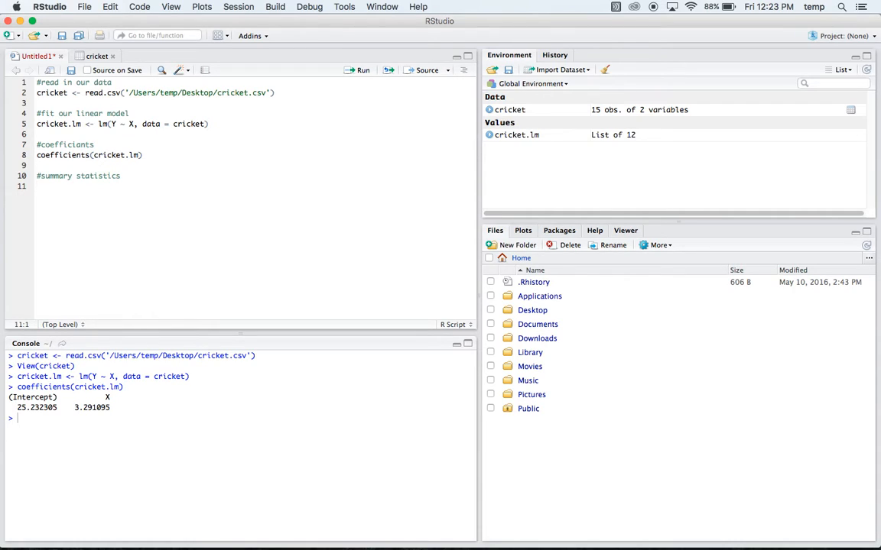
{"action": "type", "text": "summary"}
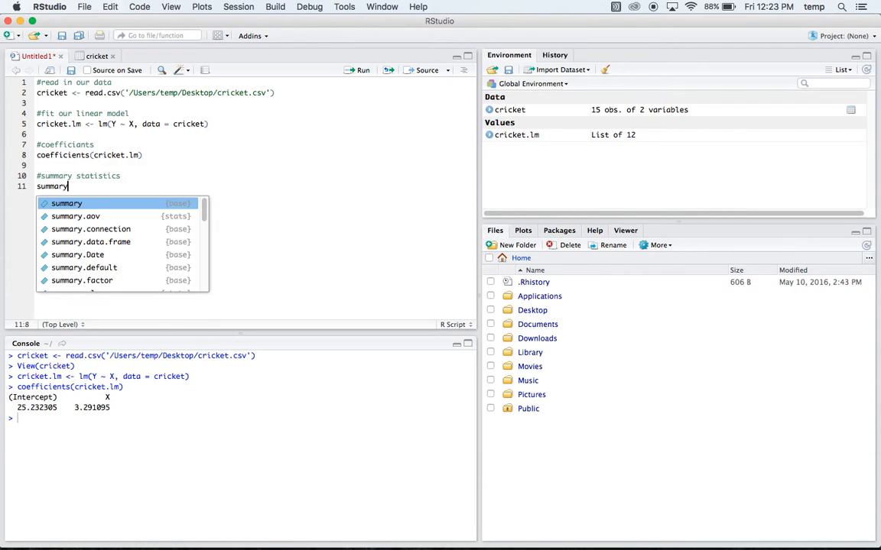
{"action": "type", "text": "(c"}
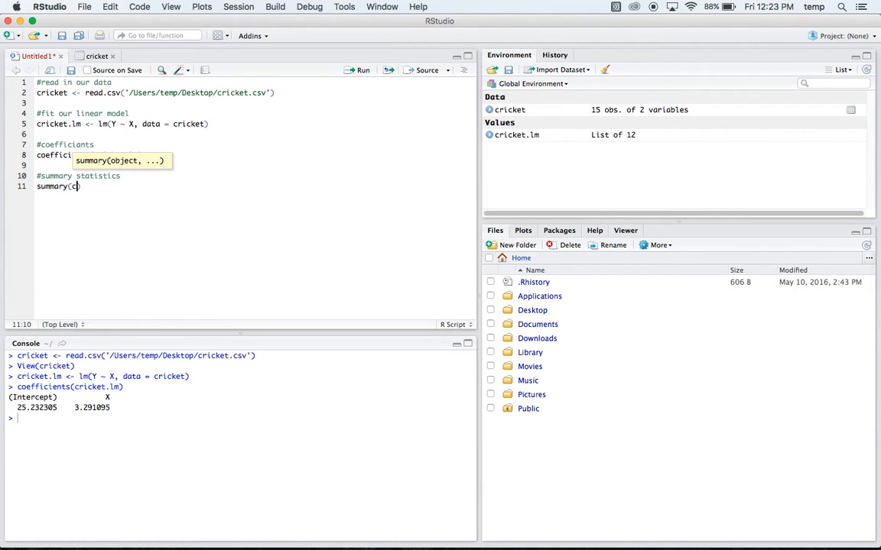
{"action": "type", "text": "ricket.lm)"}
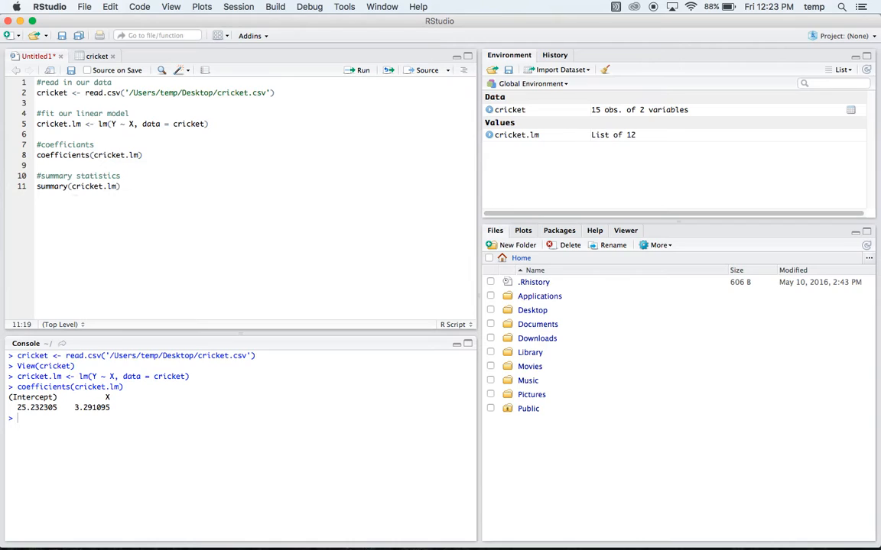
{"action": "type", "text": "$"}
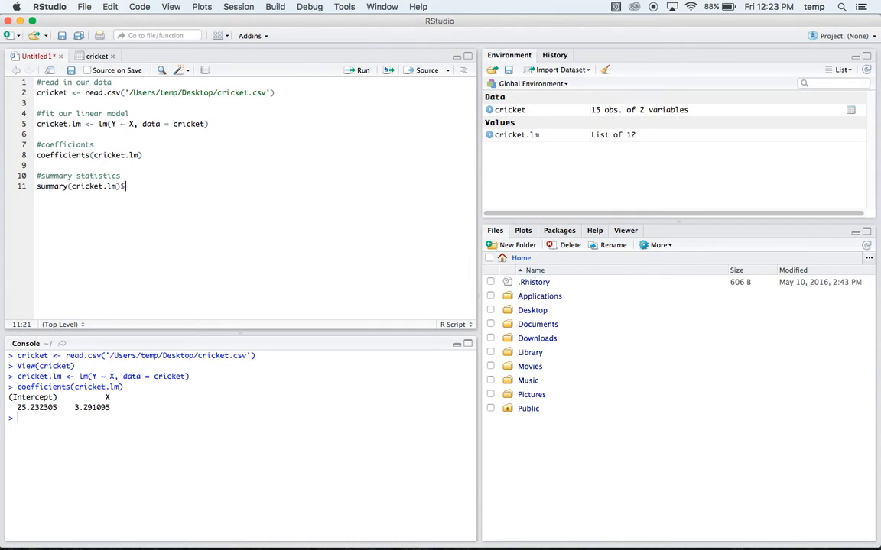
{"action": "type", "text": "r.squared"}
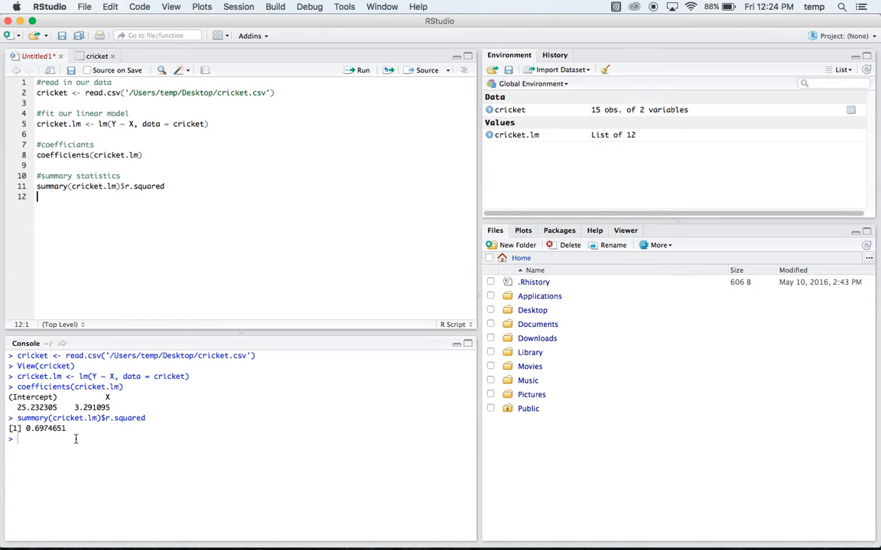
Run summary(cricket.lm) and read its residuals, coefficient table and R-squared 0.6975 in the console.
{"action": "type", "text": "summary"}
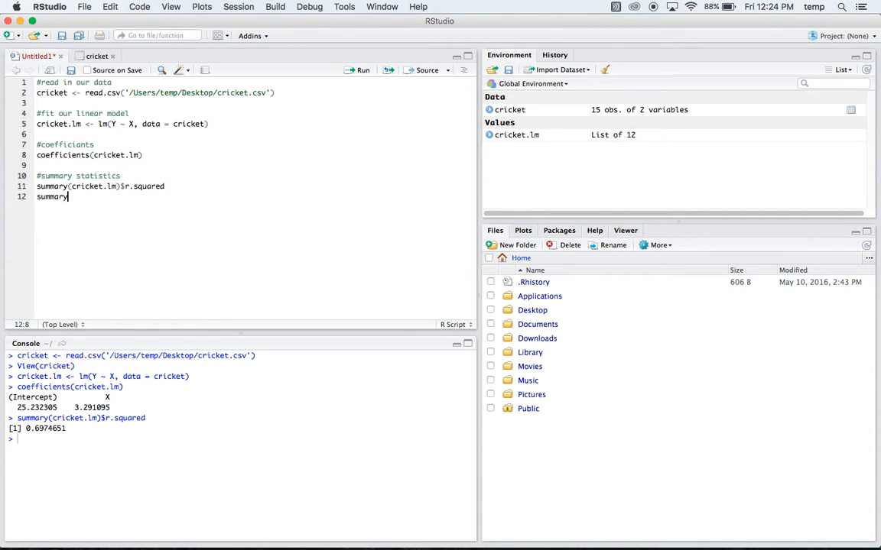
{"action": "type", "text": "(cricket.lm"}
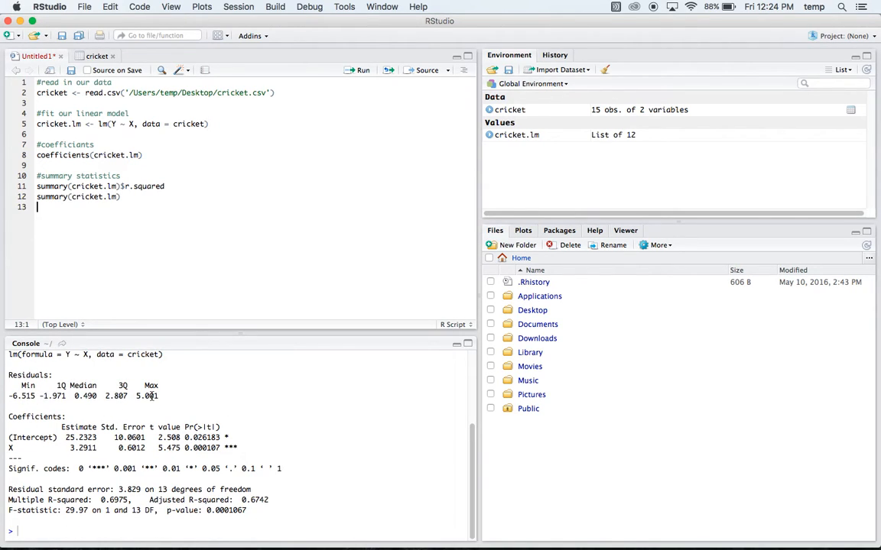
{"action": "mouse_move", "coordinate": [106, 421]}
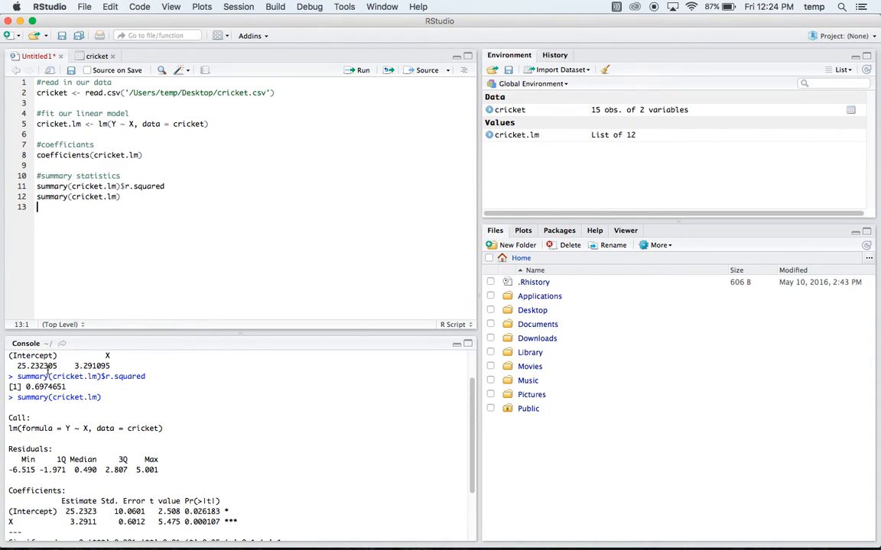
{"action": "scroll", "scroll_direction": "down", "scroll_amount": 3}
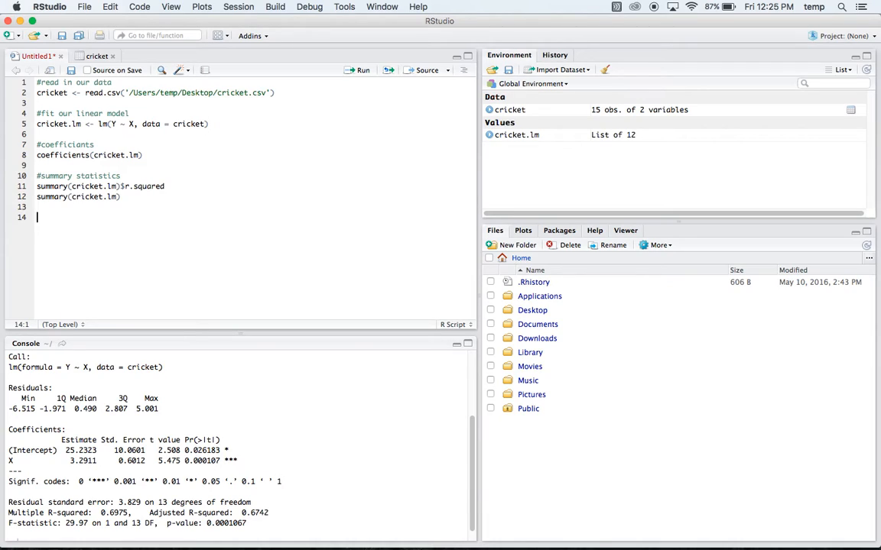
Create and view newdata <- data.frame(X = 15) under a '#predict and make a confidence interval' comment.
{"action": "type", "text": "#predict and"}
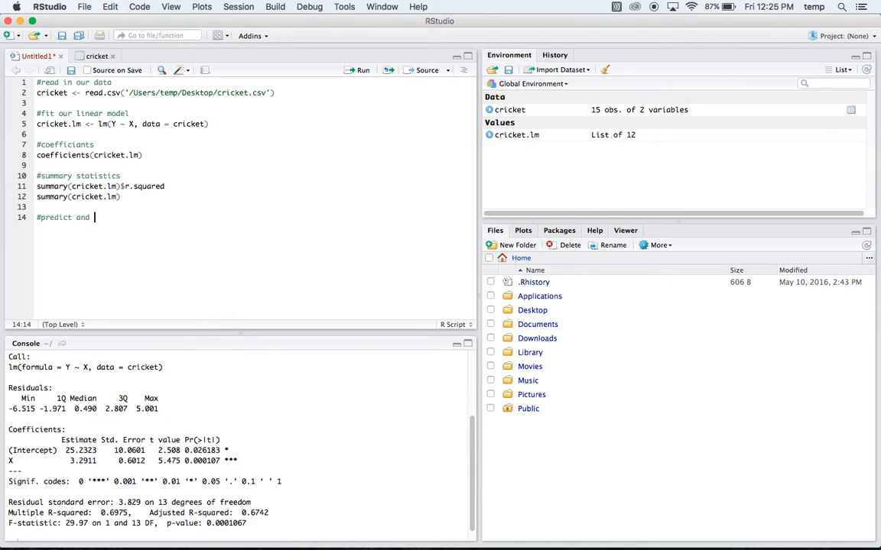
{"action": "type", "text": "make a config"}
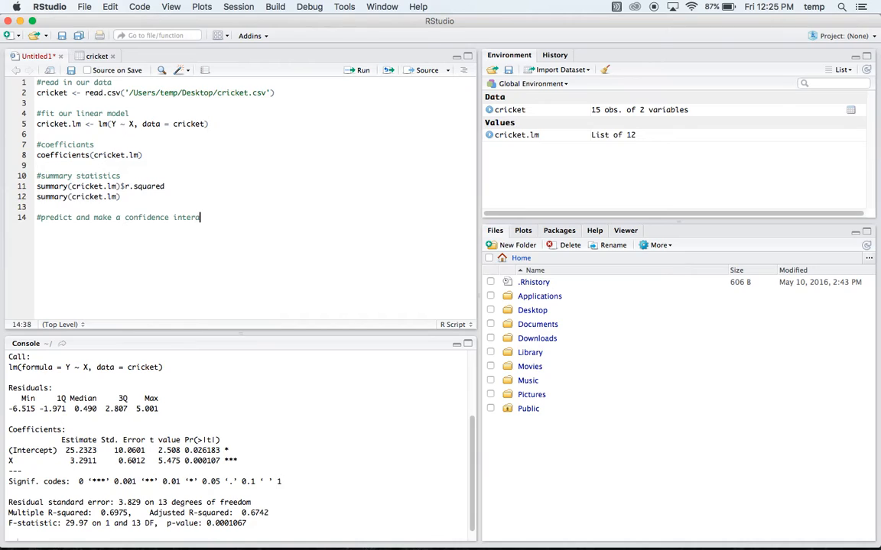
{"action": "type", "text": "new"}
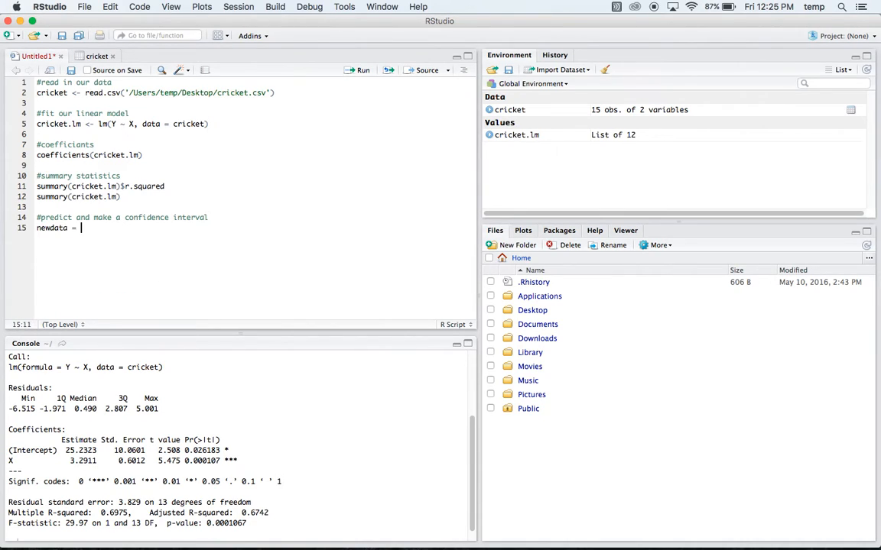
{"action": "type", "text": "data"}
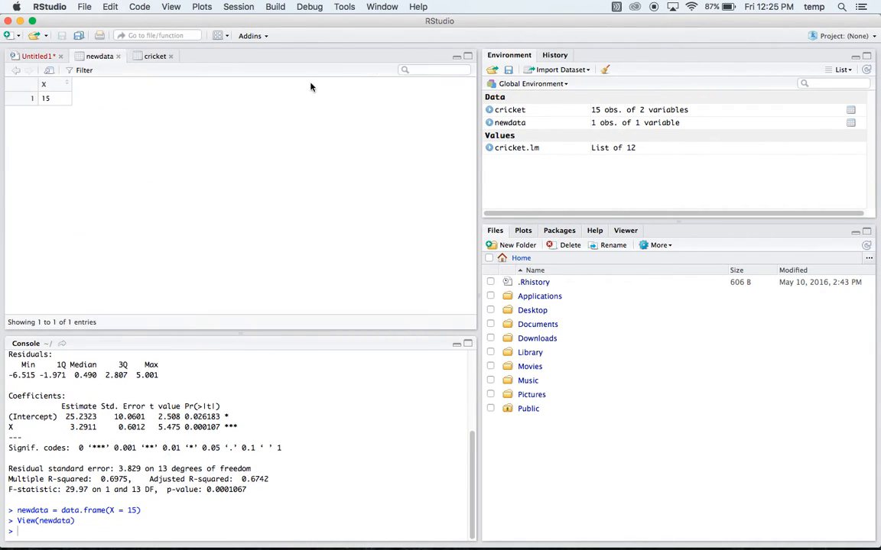
{"action": "mouse_move", "coordinate": [51, 101]}
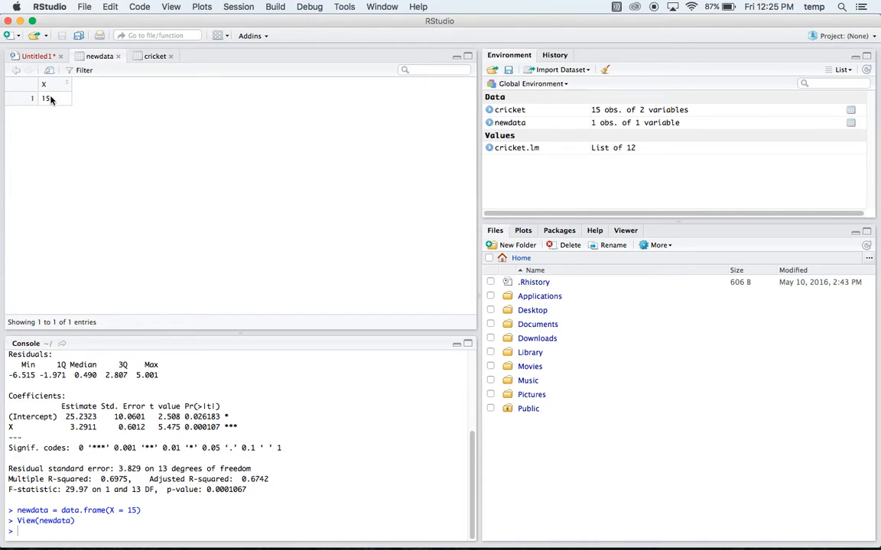
{"action": "left_click", "coordinate": [37, 55]}
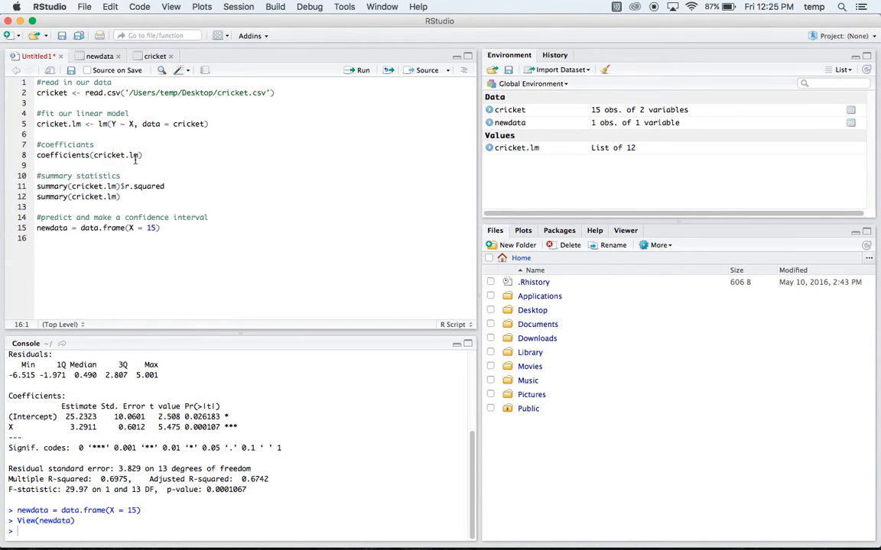
Run predict(cricket.lm, newdata), returning 74.59872 for X = 15.
{"action": "type", "text": "predict("}
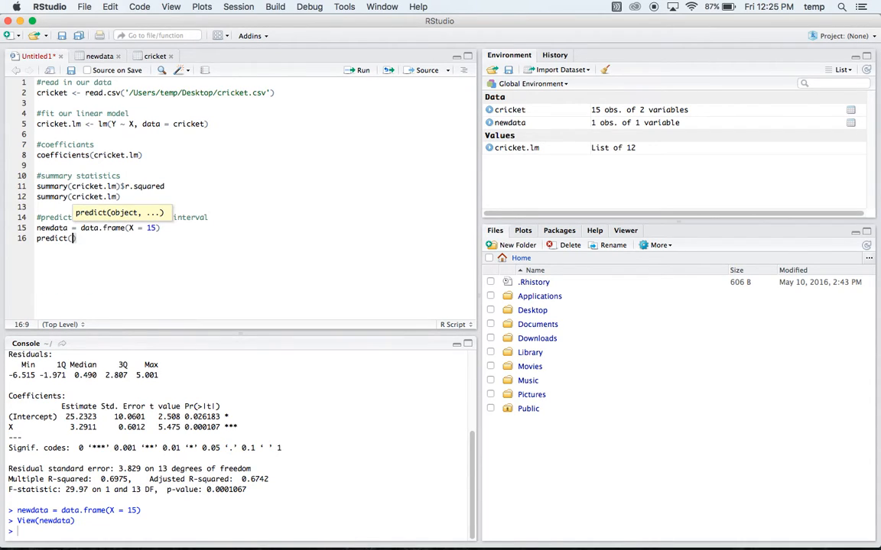
{"action": "type", "text": "cricket.lm, newdata"}
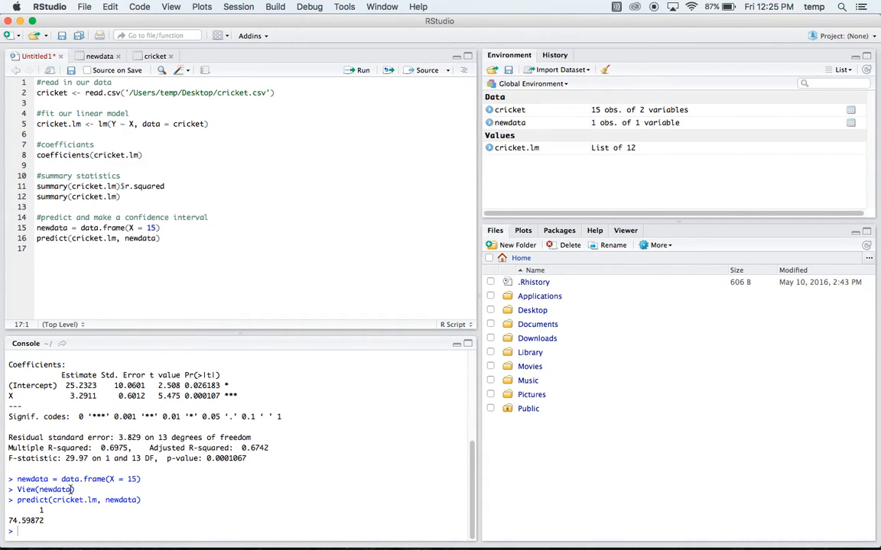
Run predict(cricket.lm, newdata, interval = 'confidence'), giving fit 74.59872 with bounds 71.5703 and 77.62714.
{"action": "double_click", "coordinate": [68, 238]}
{"action": "type", "text": "predict(cricket.lm, newdata, "}
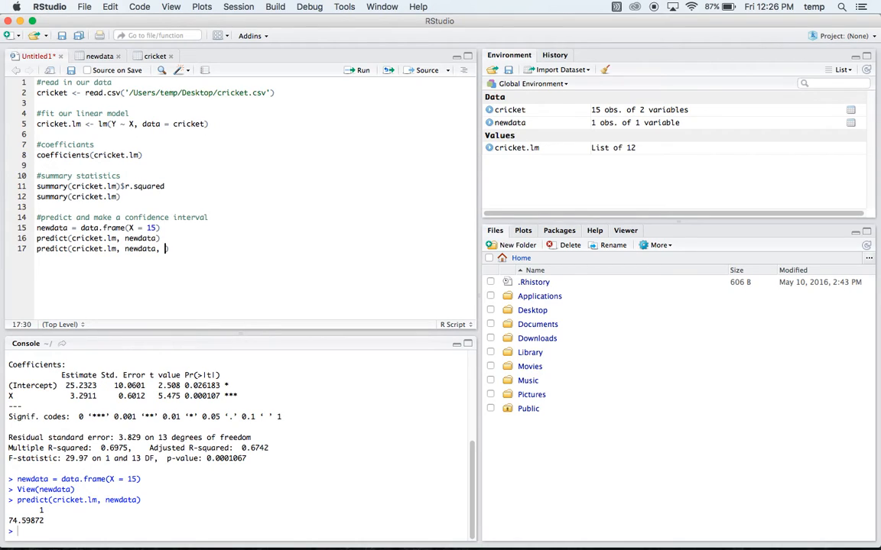
{"action": "type", "text": "interval ="}
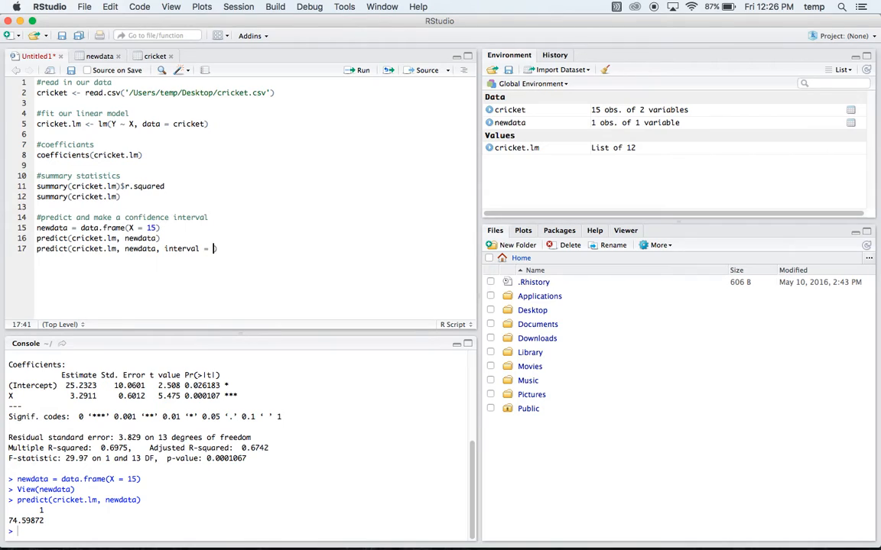
{"action": "type", "text": "'confidence'"}
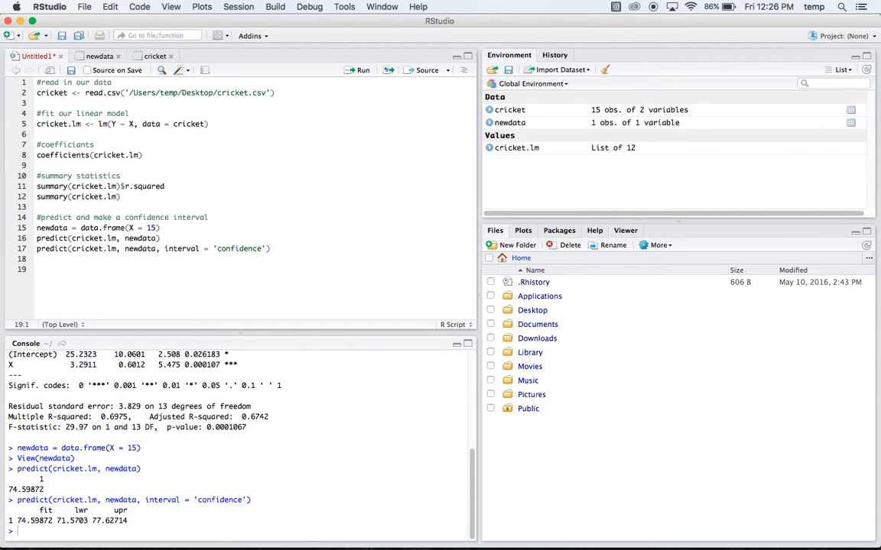
Store the residuals as cricket.res <- resid(cricket.lm) under a '#plot the residuals' comment and run it.
{"action": "type", "text": "#plot the"}
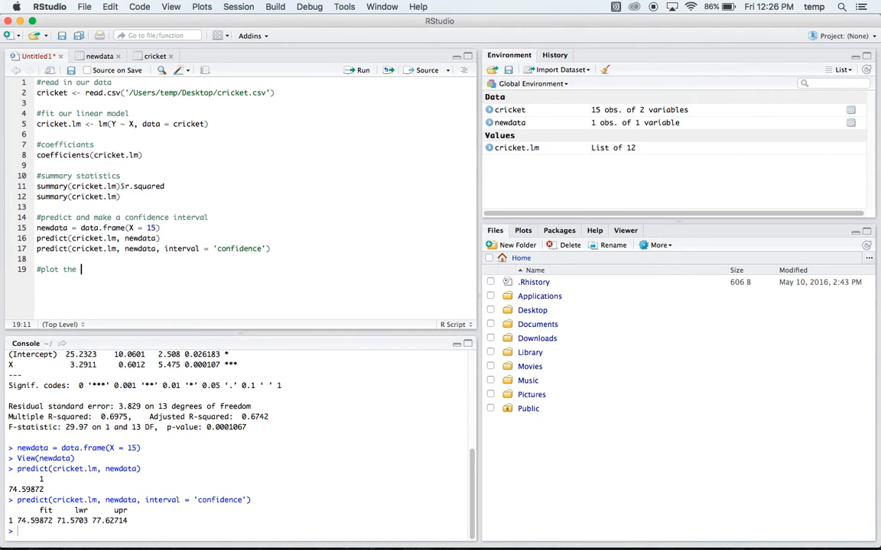
{"action": "type", "text": "residuals"}
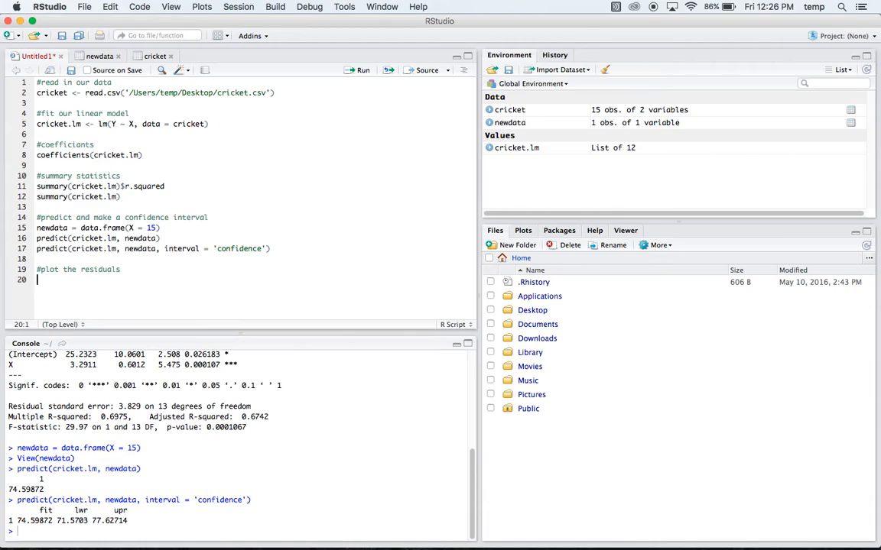
{"action": "type", "text": "cricket.res <-"}
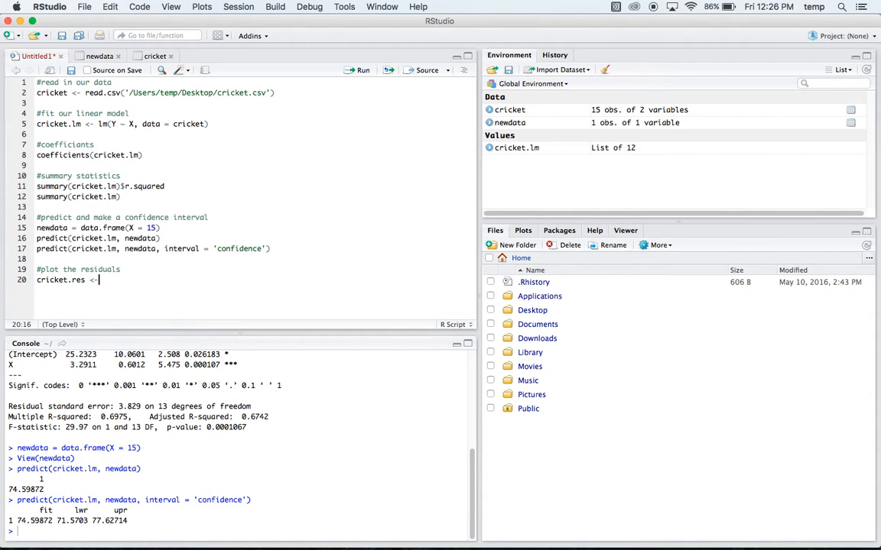
{"action": "type", "text": "resid"}
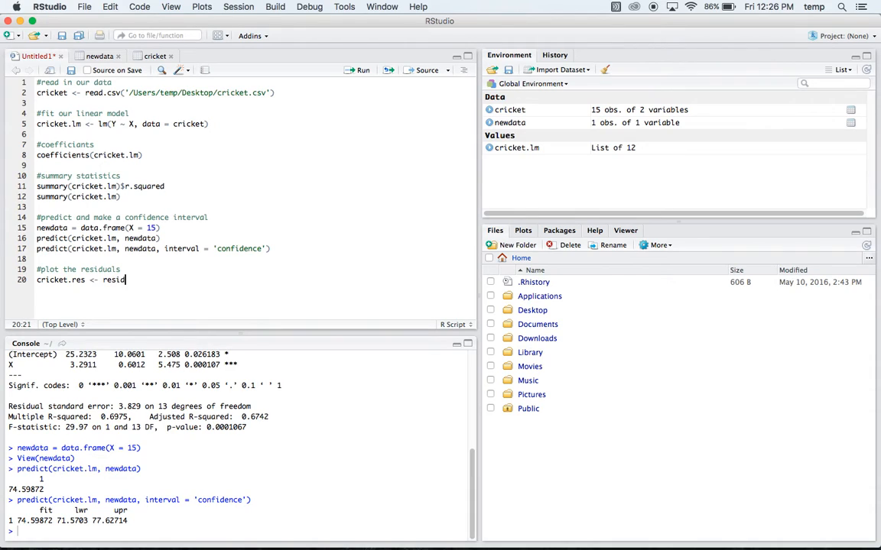
{"action": "type", "text": "("}
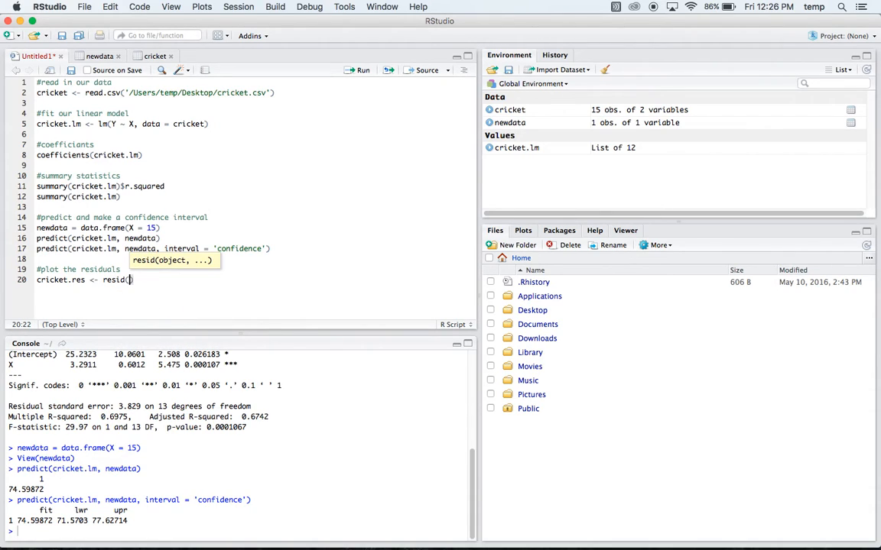
{"action": "type", "text": "cricket."}
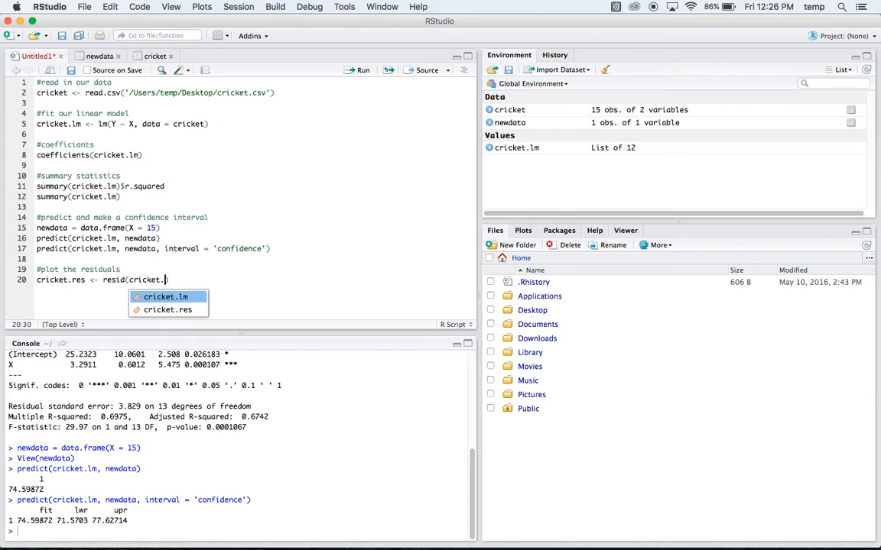
{"action": "key", "text": "Return"}
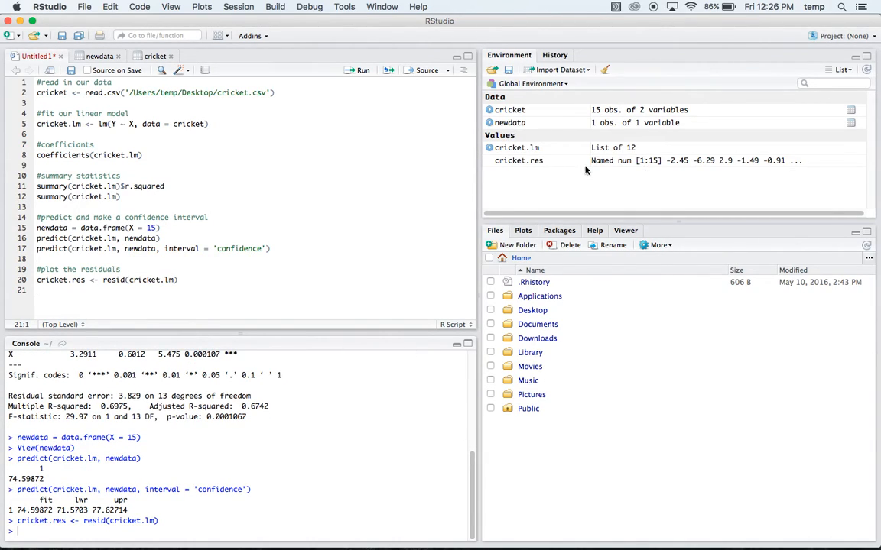
{"action": "mouse_move", "coordinate": [620, 180]}
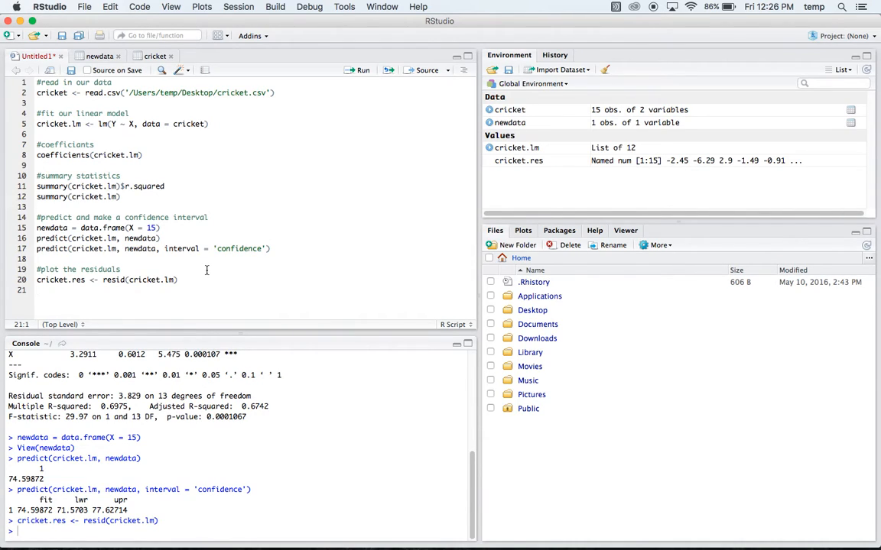
Run plot(cricket$X, cricket.res) with ylab 'residuals' and xlab 'chirps per second'.
{"action": "type", "text": "plot("}
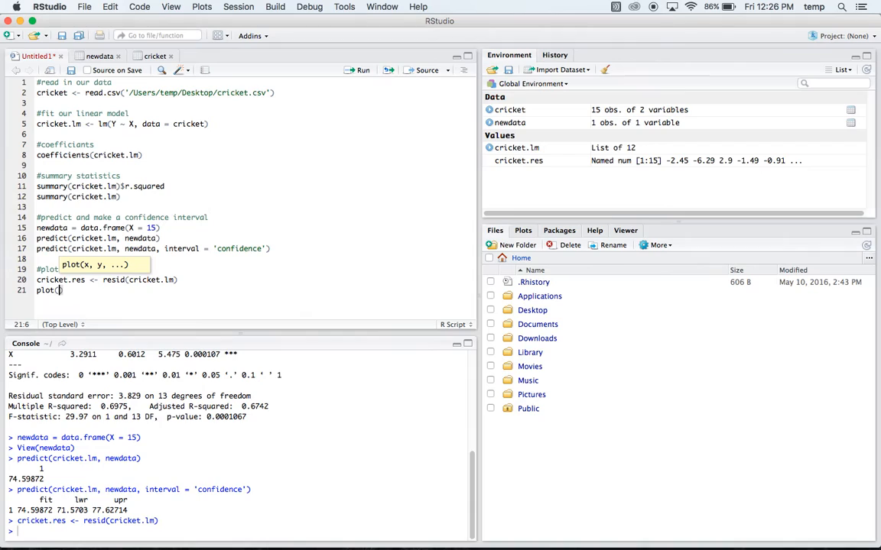
{"action": "type", "text": "cricket$X"}
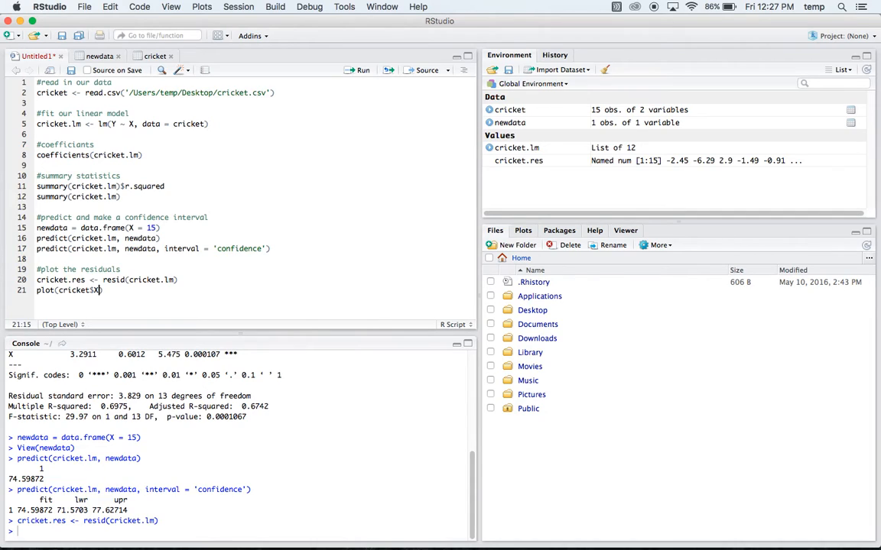
{"action": "type", "text": ", crick"}
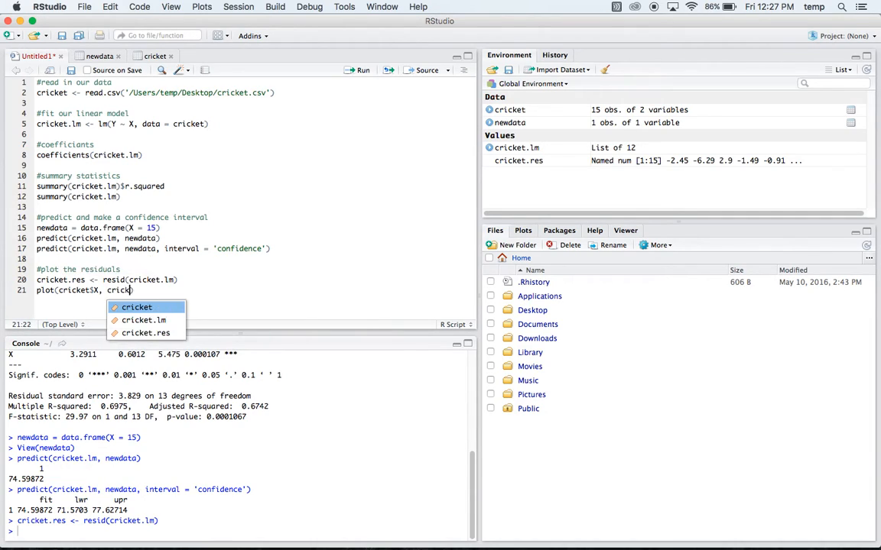
{"action": "type", "text": "cricket.res"}
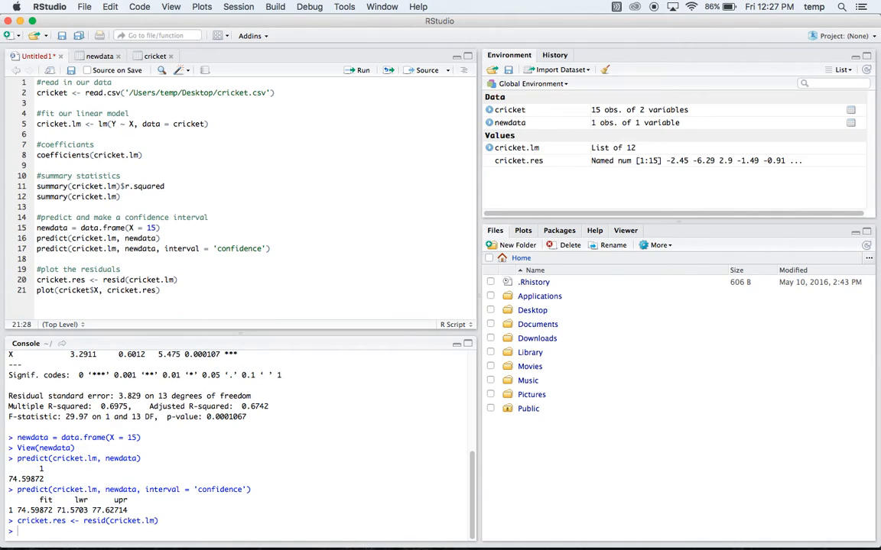
{"action": "type", "text": ","}
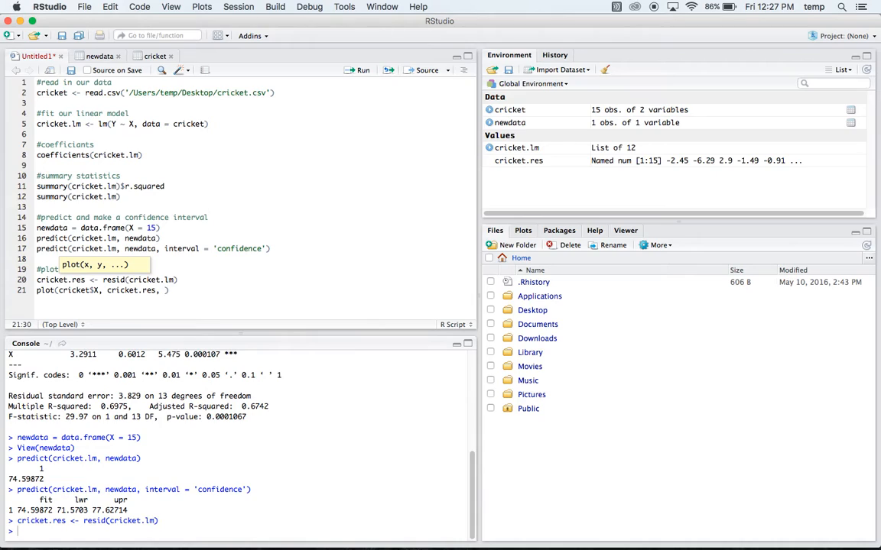
{"action": "type", "text": "ylab = '"}
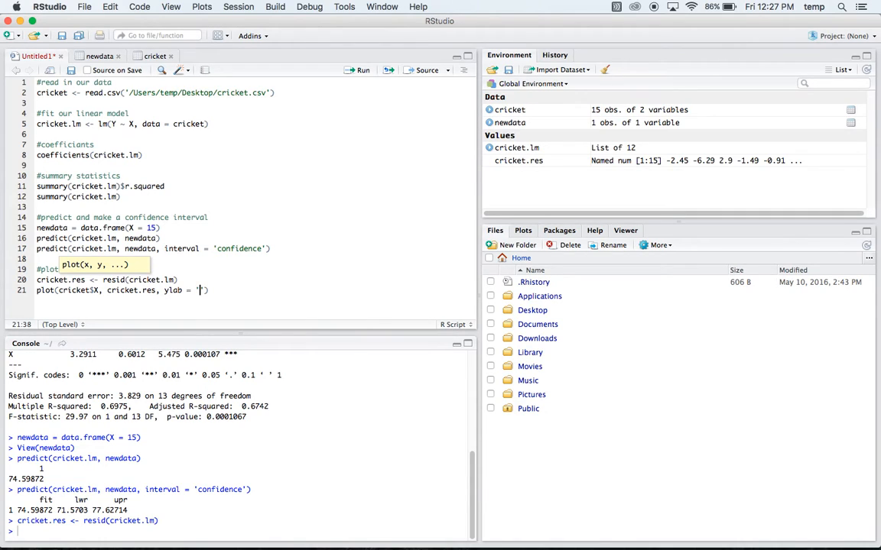
{"action": "type", "text": "resi'"}
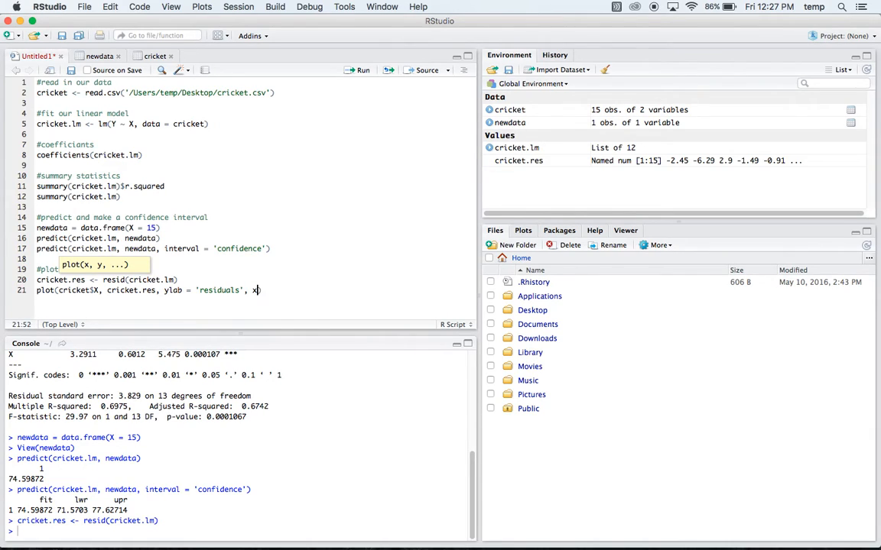
{"action": "type", "text": "lab ="}
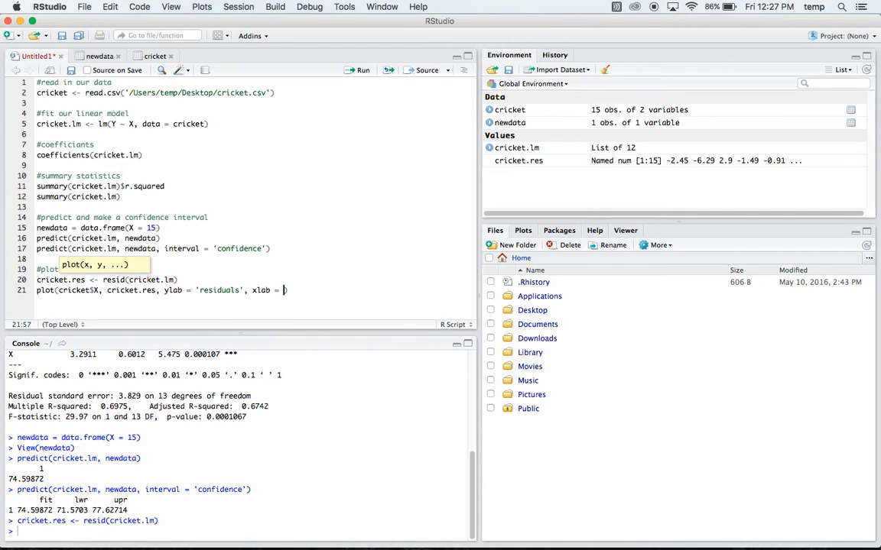
{"action": "type", "text": "chirps per second"}
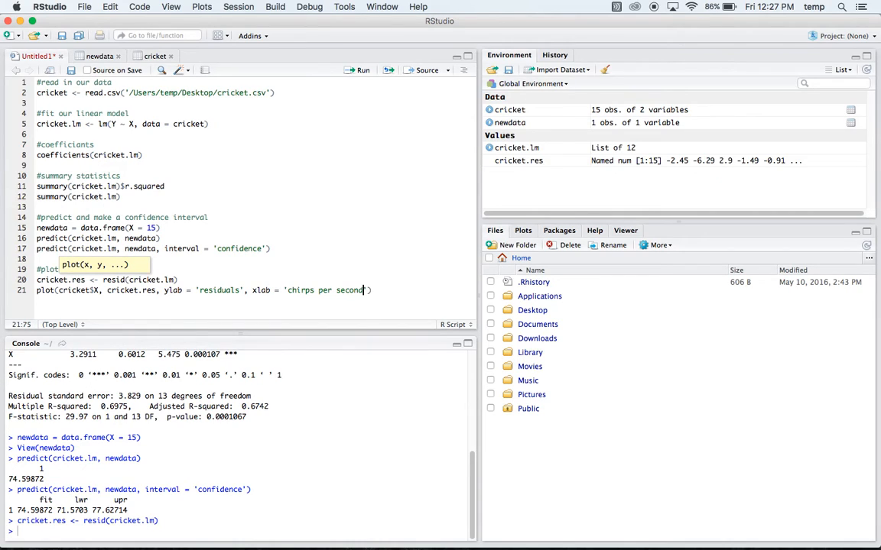
{"action": "key", "text": "Return"}
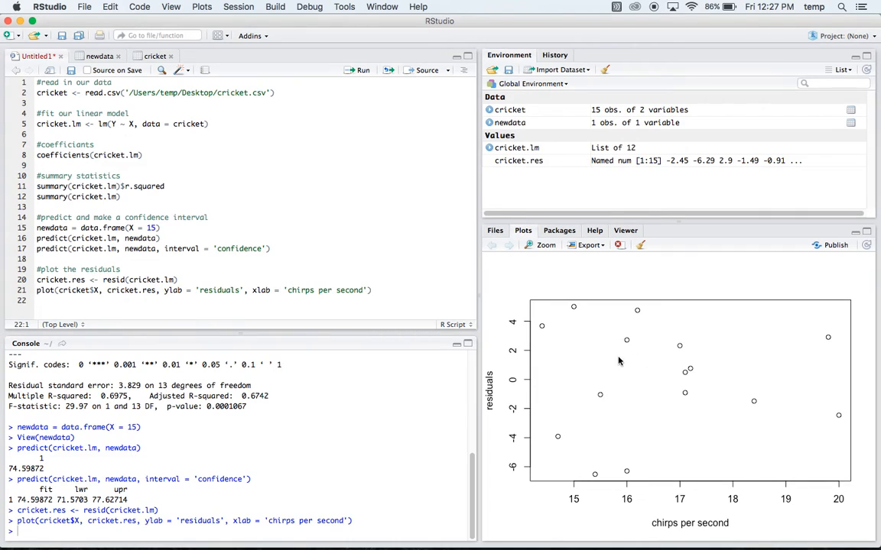
{"action": "mouse_move", "coordinate": [706, 376]}
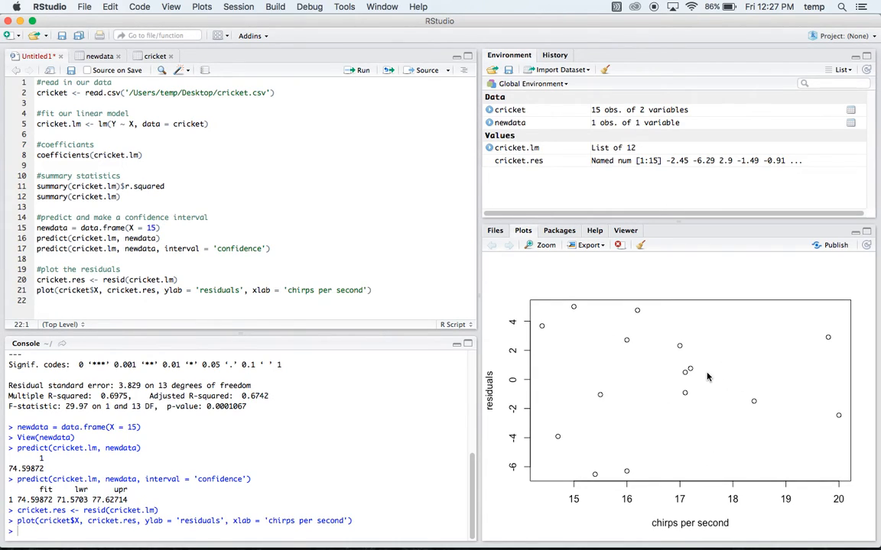
Add abline(0,0) to draw a zero reference line on the residual plot and run it.
{"action": "type", "text": "ablin"}
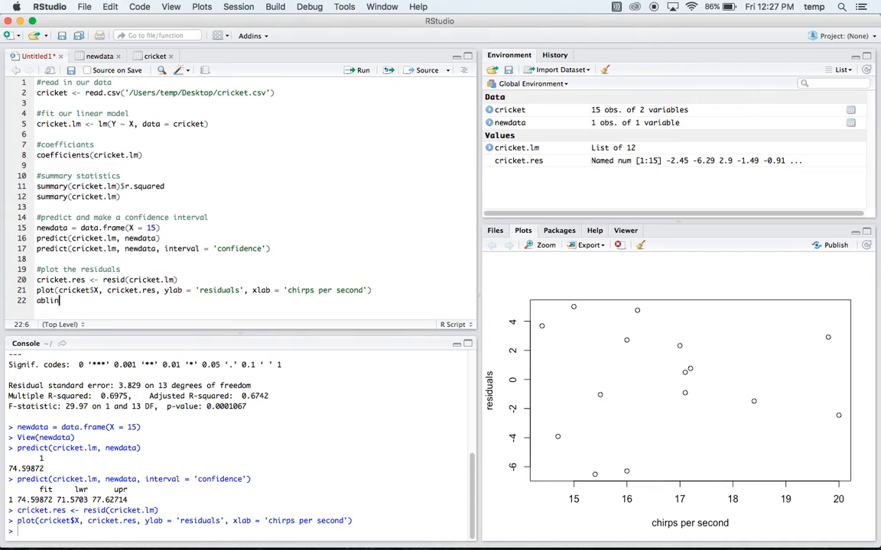
{"action": "type", "text": "e(0,0)"}
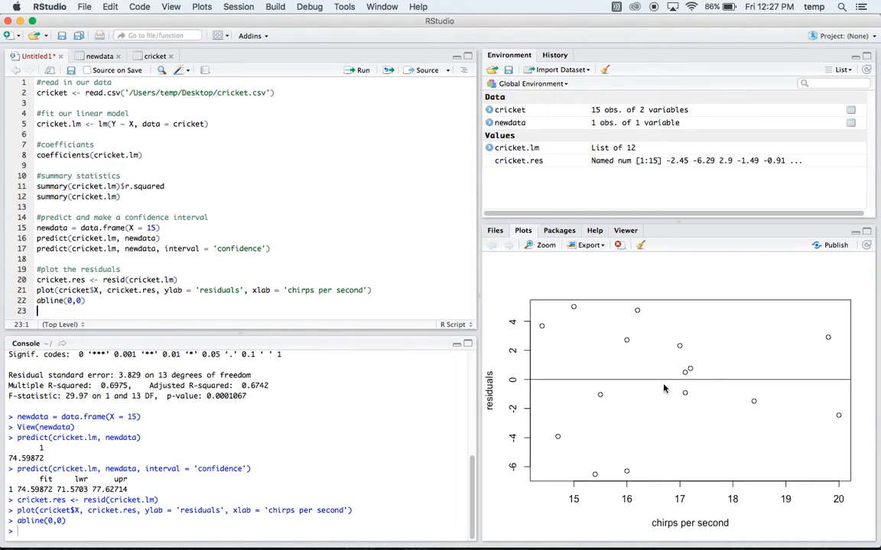
{"action": "mouse_move", "coordinate": [673, 374]}
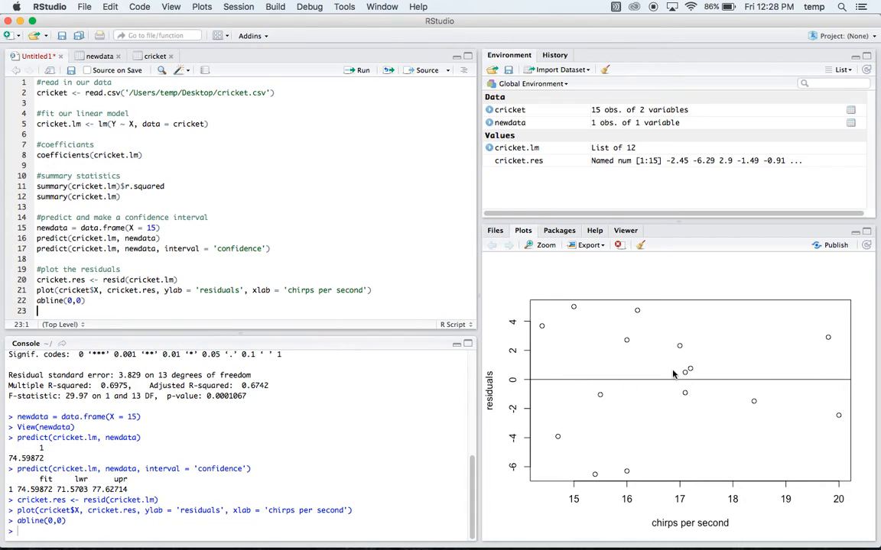
{"action": "mouse_move", "coordinate": [679, 351]}
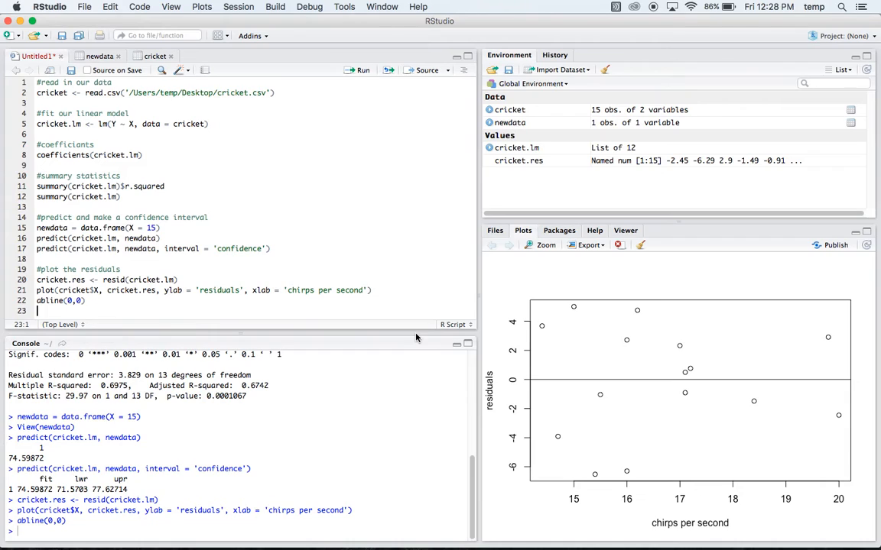
{"action": "mouse_move", "coordinate": [228, 181]}
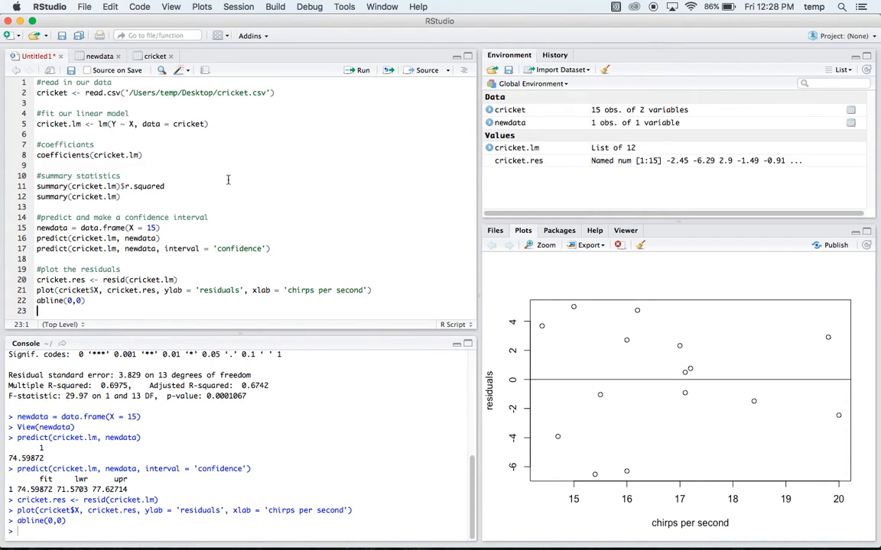
Store rstandard(cricket.lm) in cricket.std and plot it against cricket$X with a zero line.
{"action": "type", "text": "cricket.std <-"}
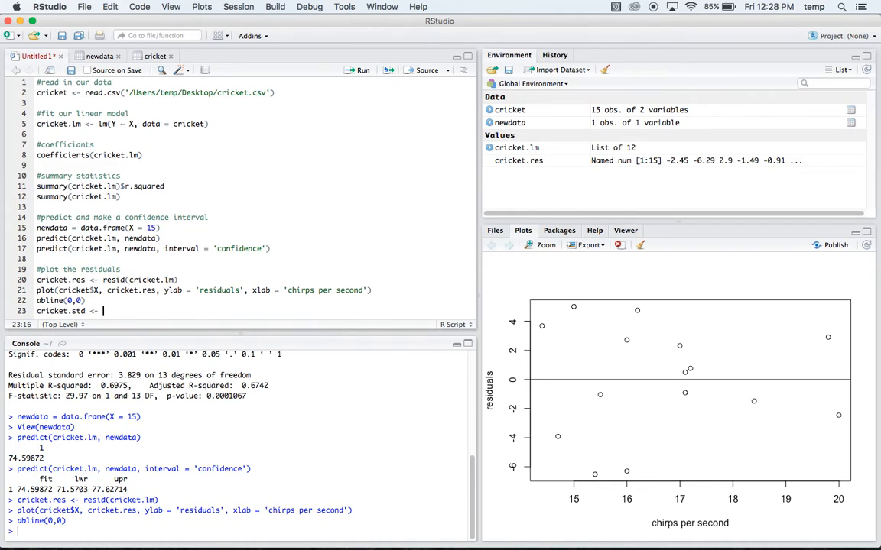
{"action": "type", "text": "rstandard(cricket.lm"}
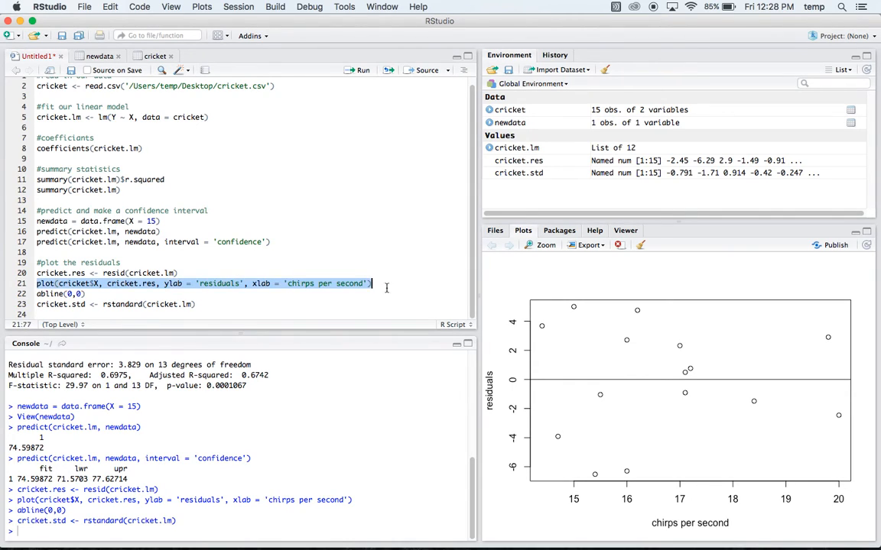
{"action": "left_click", "coordinate": [59, 315]}
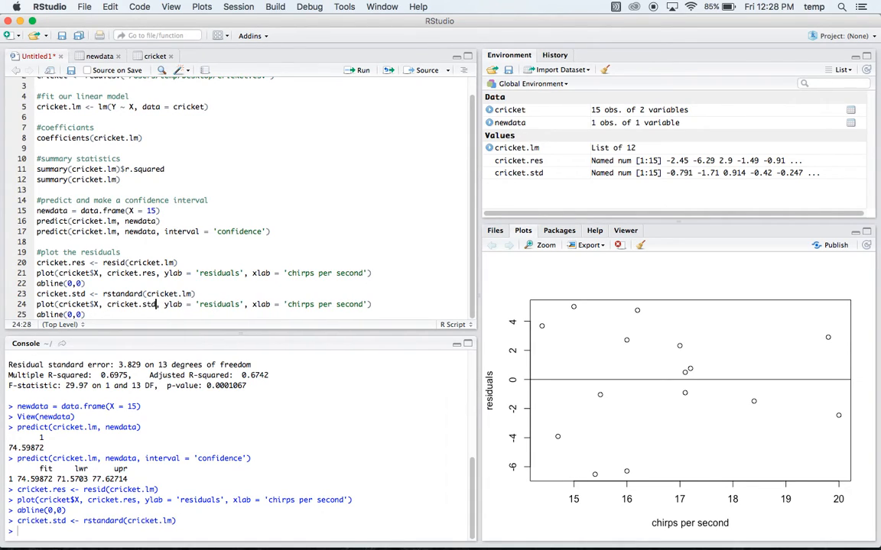
{"action": "left_click", "coordinate": [199, 304]}
{"action": "type", "text": "standardized "}
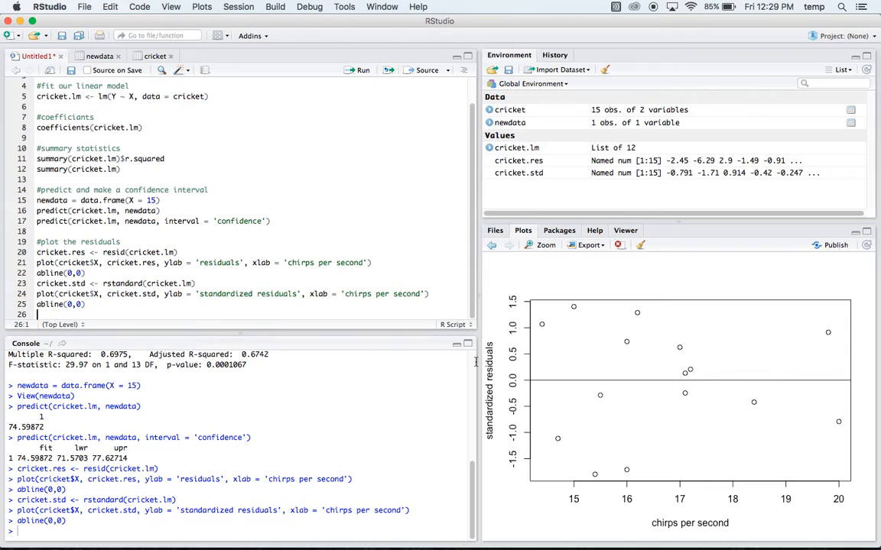
{"action": "mouse_move", "coordinate": [603, 395]}
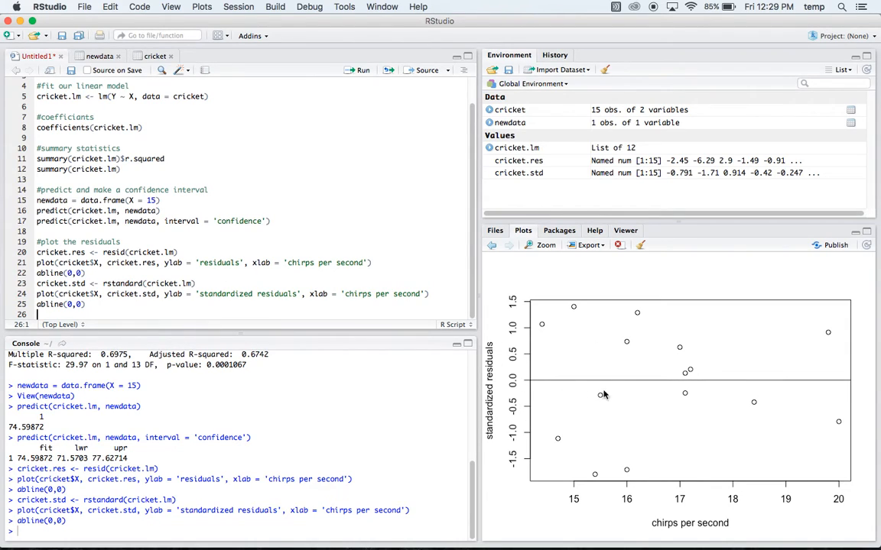
{"action": "mouse_move", "coordinate": [654, 359]}
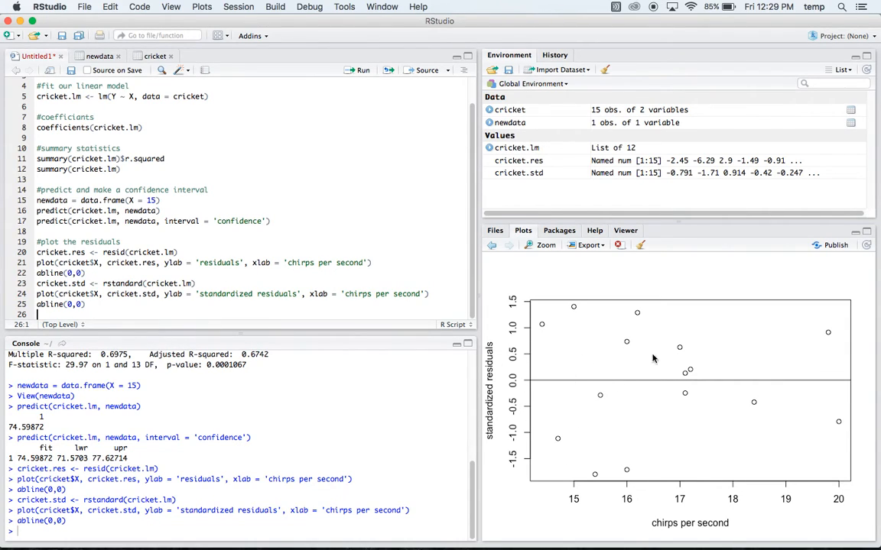
{"action": "mouse_move", "coordinate": [661, 361]}
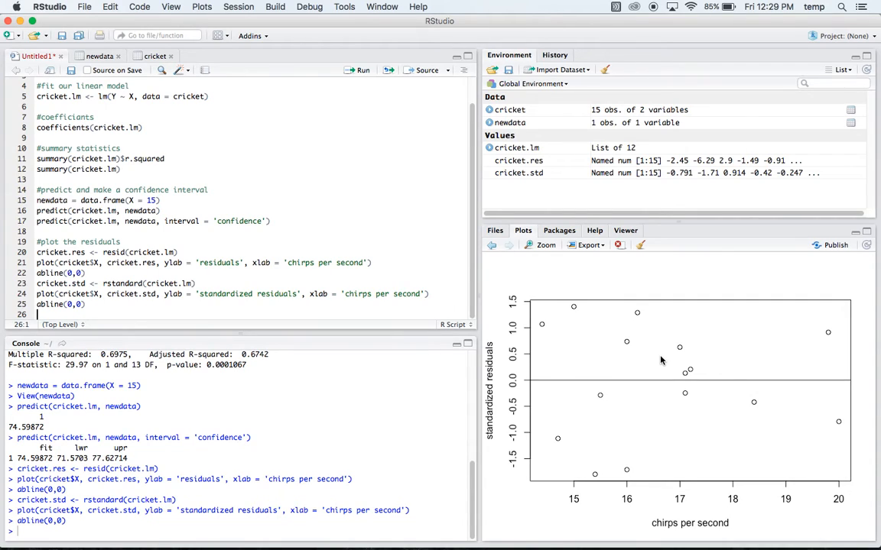
{"action": "mouse_move", "coordinate": [389, 343]}
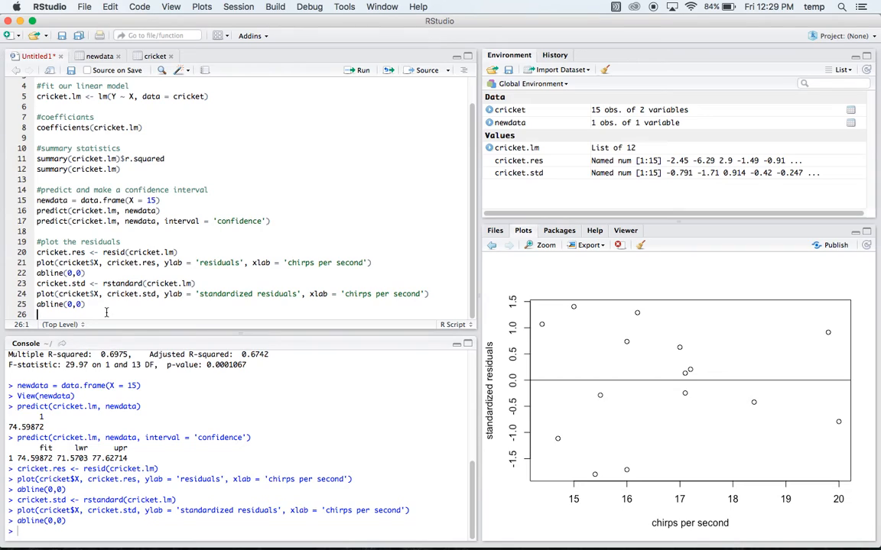
Write qqnorm(cricket.std, ylab = 'Standardized Residuals', xlab = 'normal scores').
{"action": "type", "text": "qqnorm"}
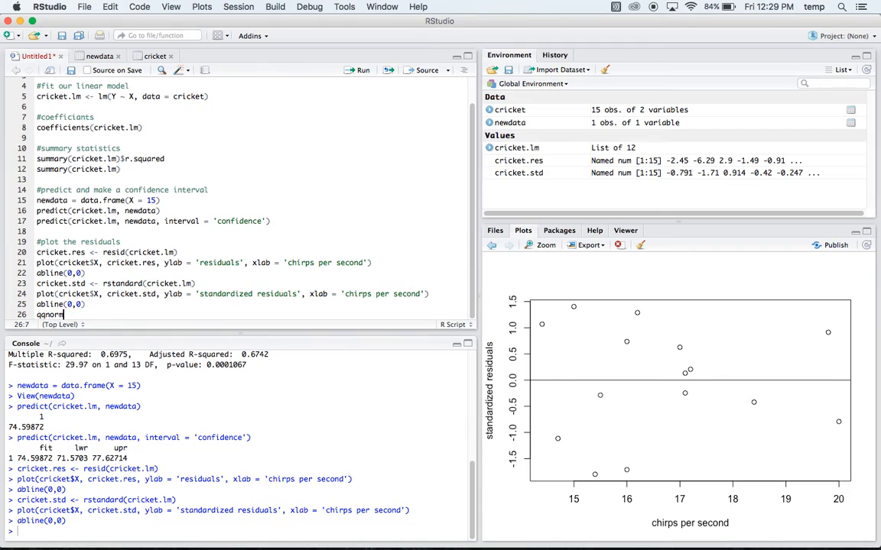
{"action": "type", "text": "(c"}
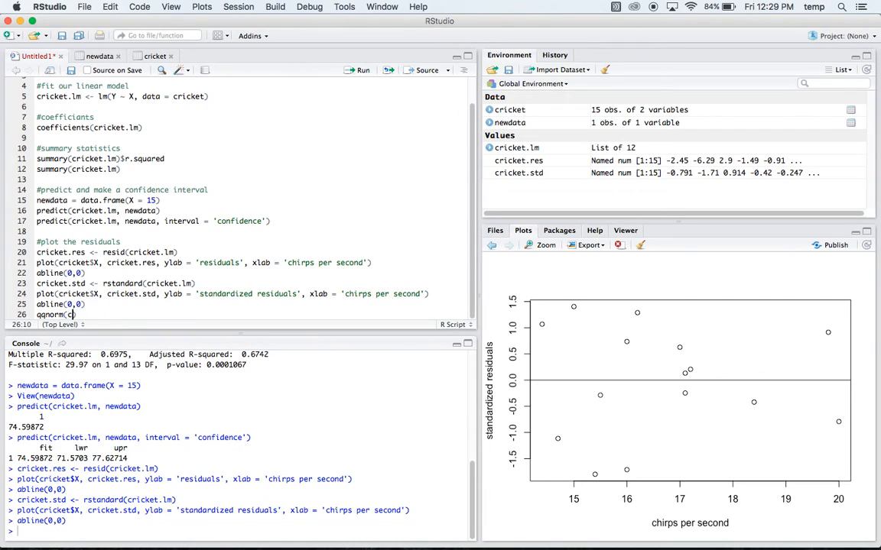
{"action": "type", "text": "ricket.std"}
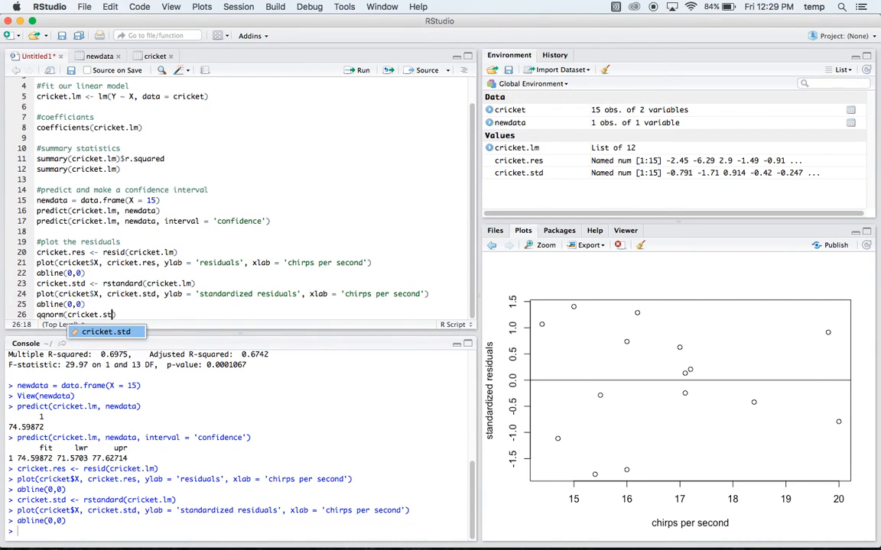
{"action": "type", "text": "d, ylab = '"}
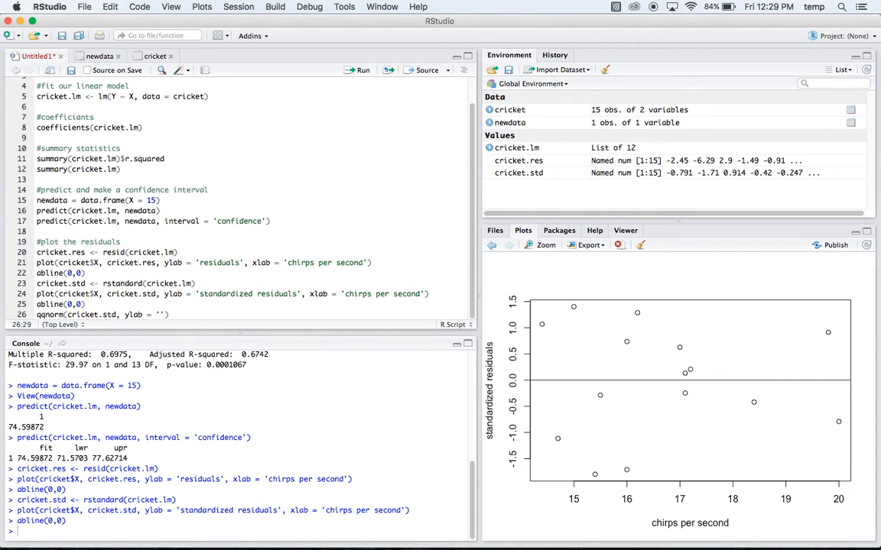
{"action": "type", "text": "Standardized R"}
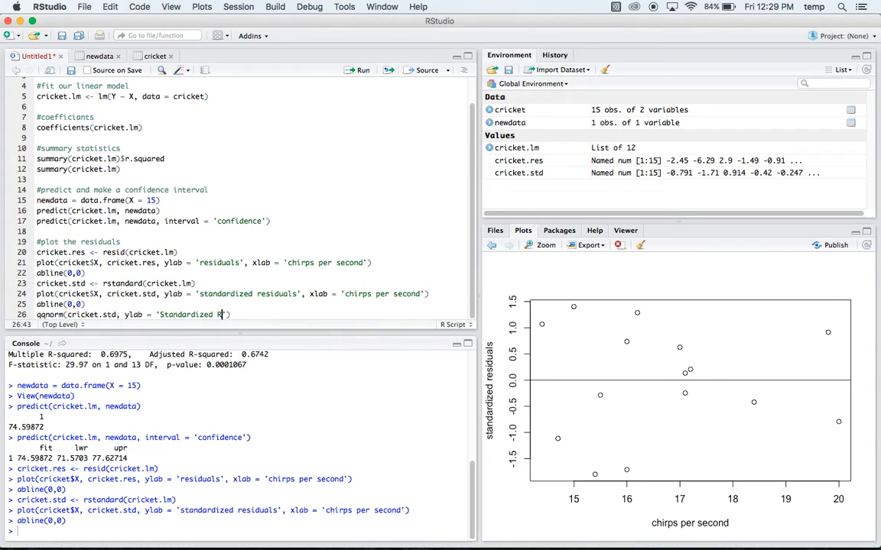
{"action": "type", "text": "esiduals"}
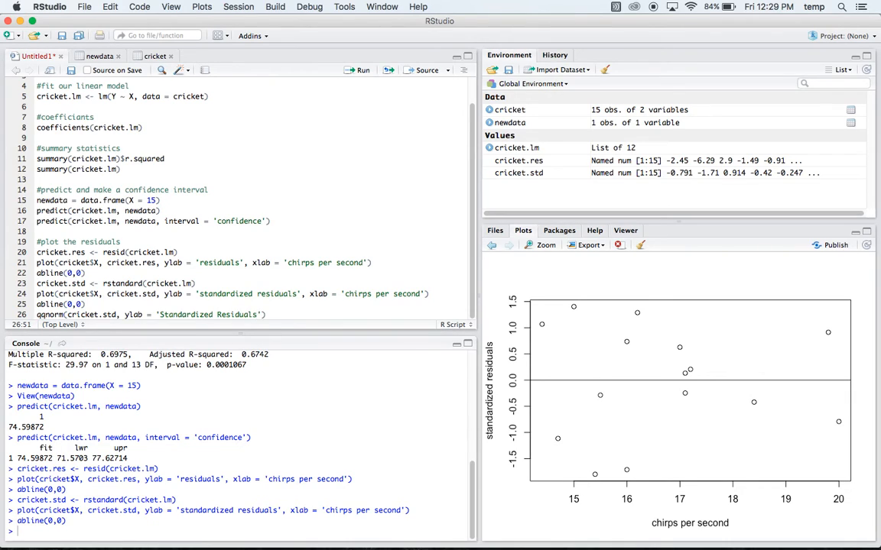
{"action": "type", "text": ", '"}
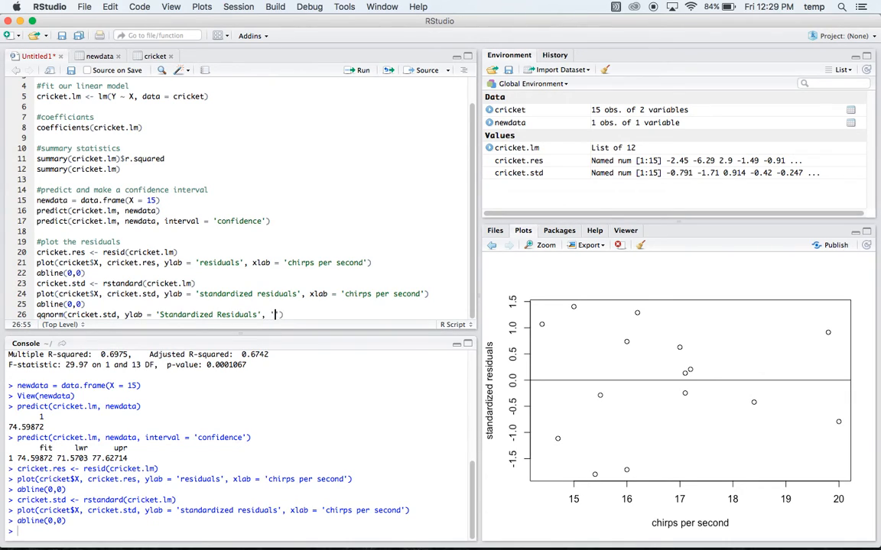
{"action": "type", "text": "x"}
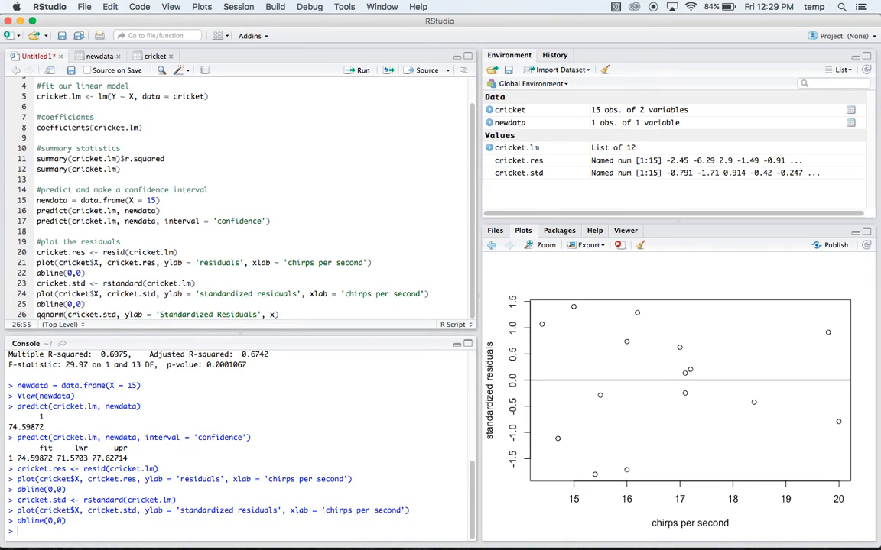
{"action": "type", "text": "xlab = ''"}
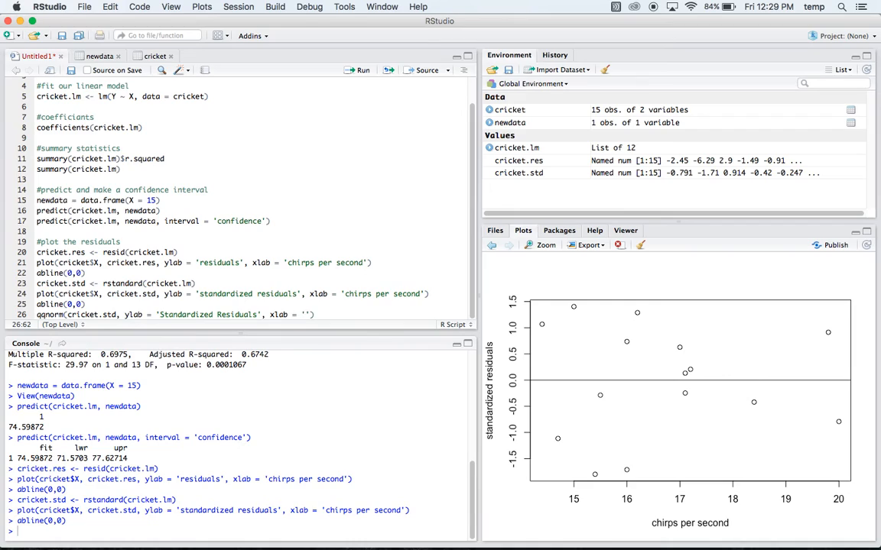
{"action": "type", "text": "normal"}
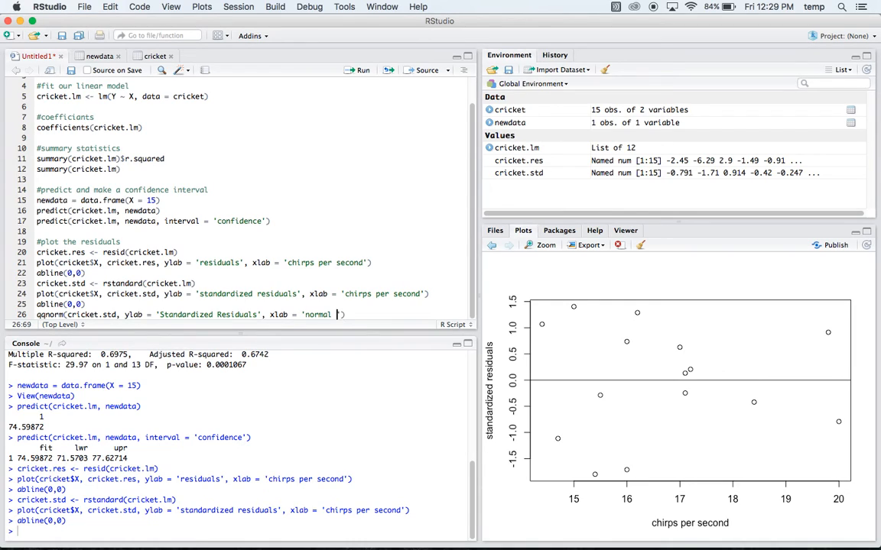
{"action": "type", "text": "scores"}
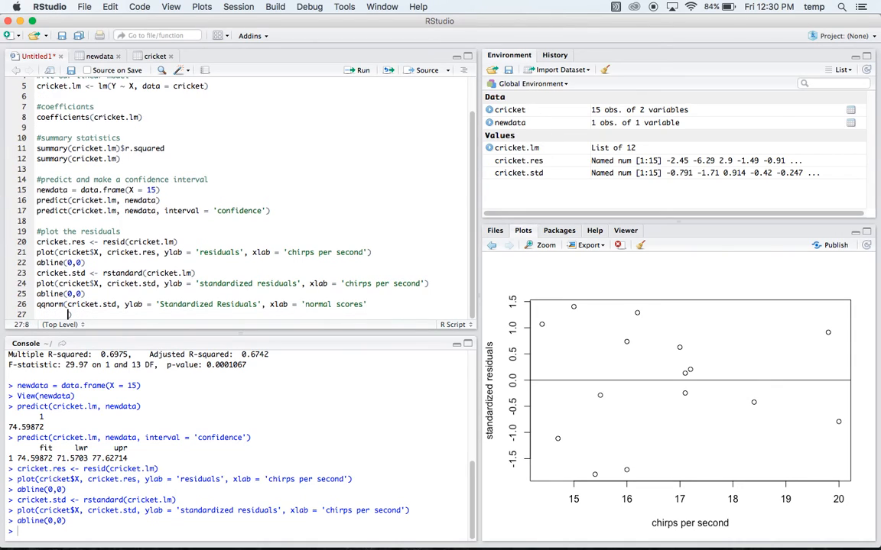
Begin a qqline(cricket.std) line to add the Q-Q reference line.
{"action": "type", "text": "aq"}
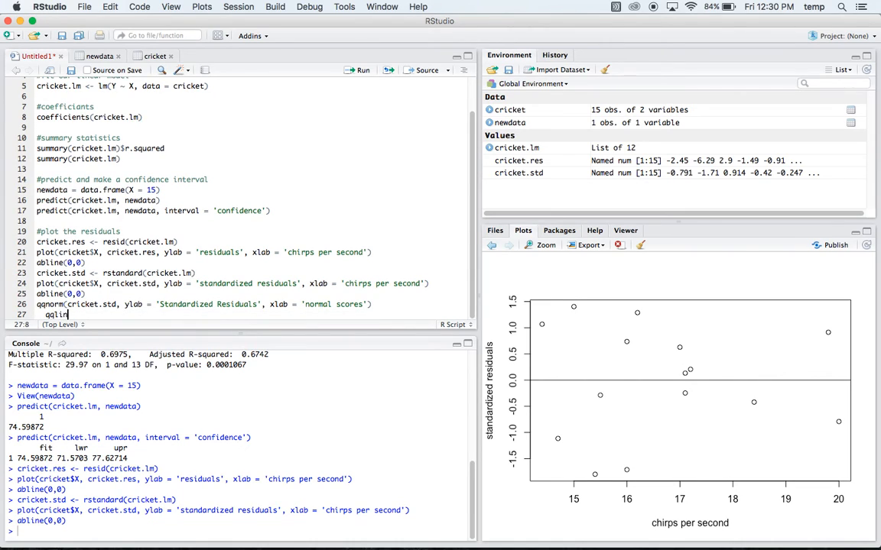
{"action": "type", "text": "e(cricket.std"}
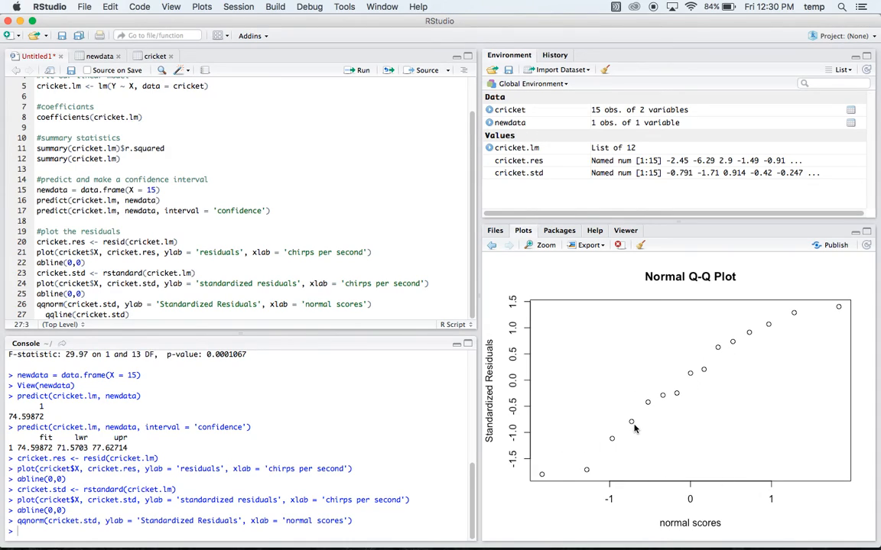
{"action": "mouse_move", "coordinate": [612, 447]}
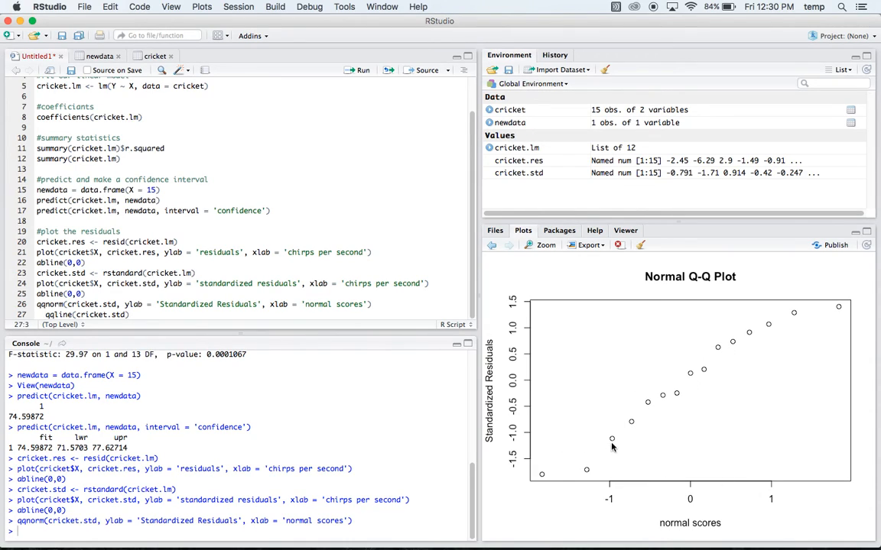
{"action": "mouse_move", "coordinate": [725, 394]}
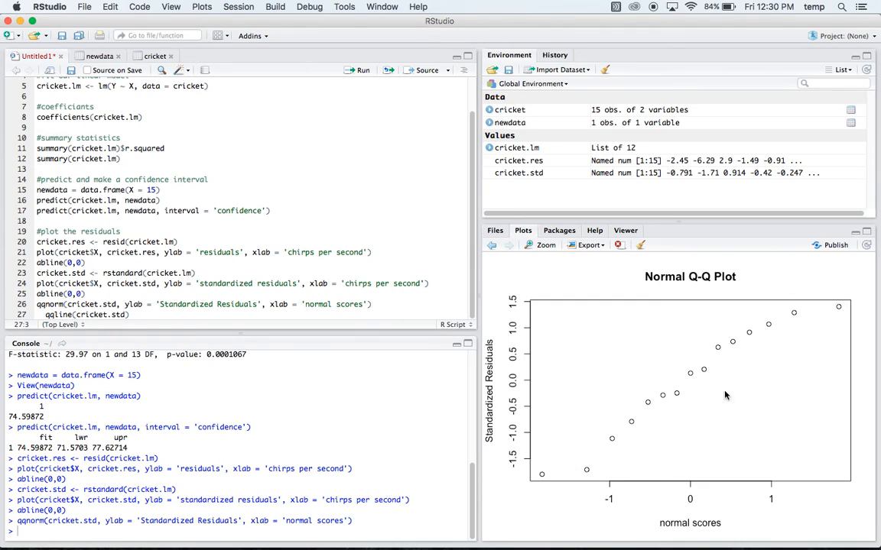
{"action": "mouse_move", "coordinate": [736, 346]}
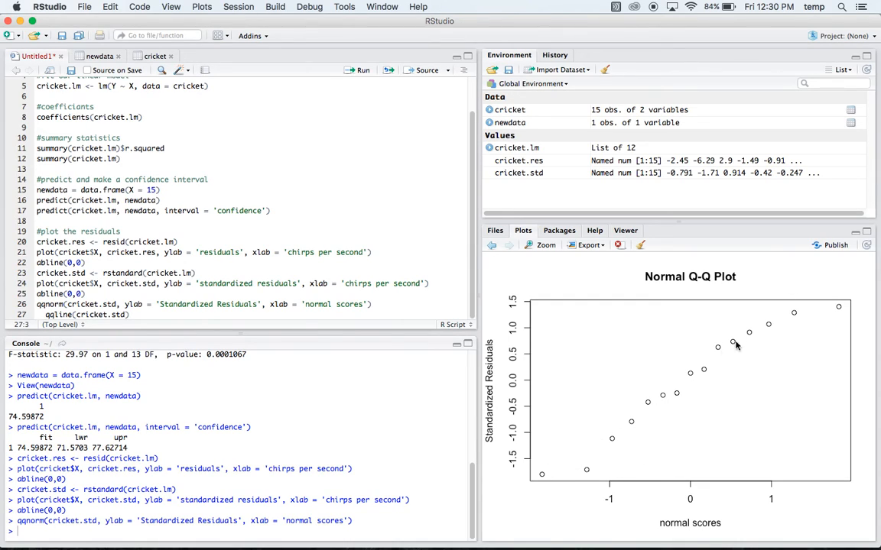
{"action": "mouse_move", "coordinate": [771, 346]}
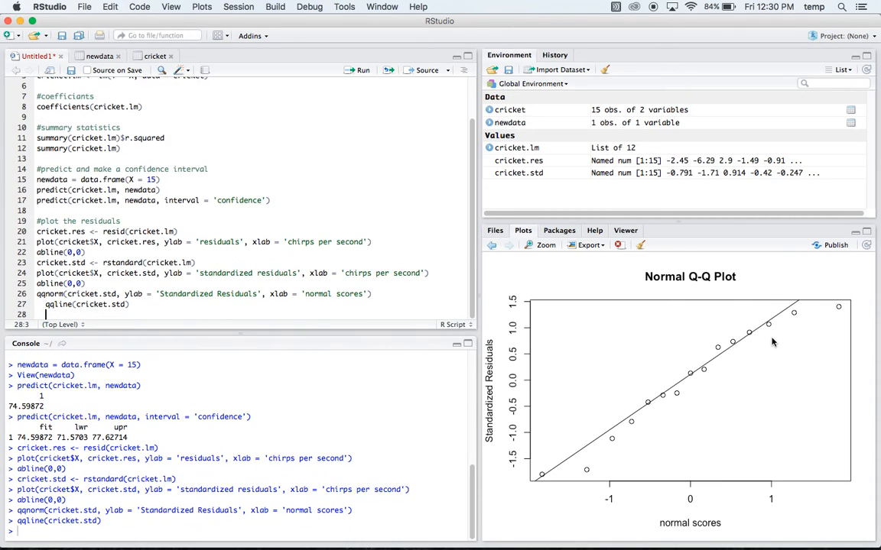
{"action": "mouse_move", "coordinate": [649, 443]}
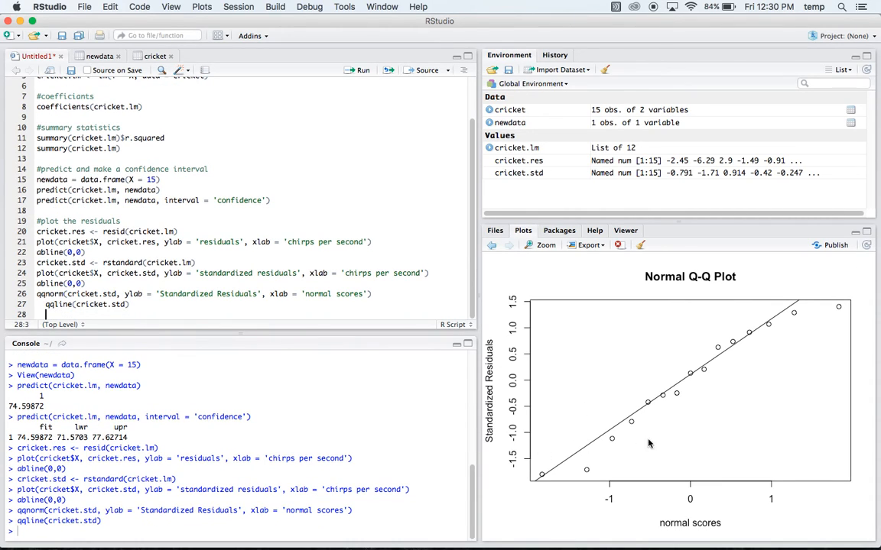
{"action": "mouse_move", "coordinate": [554, 460]}
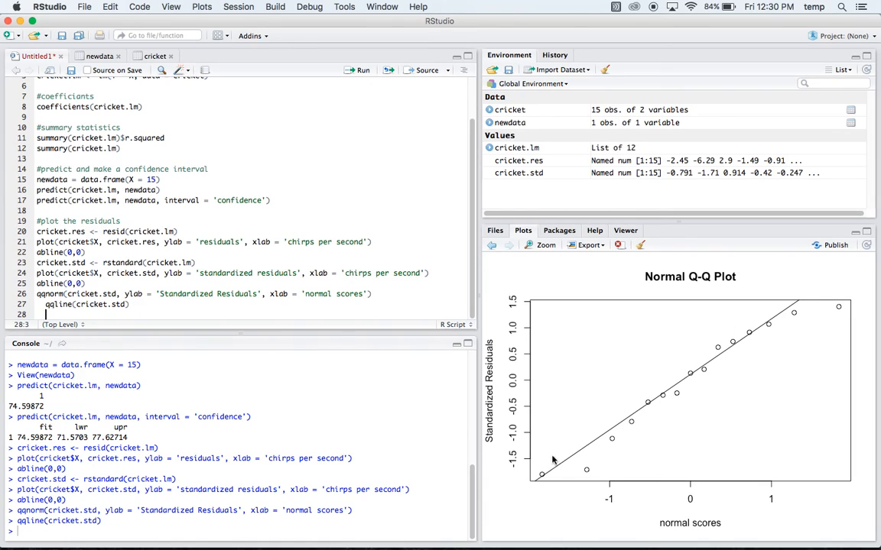
{"action": "mouse_move", "coordinate": [703, 361]}
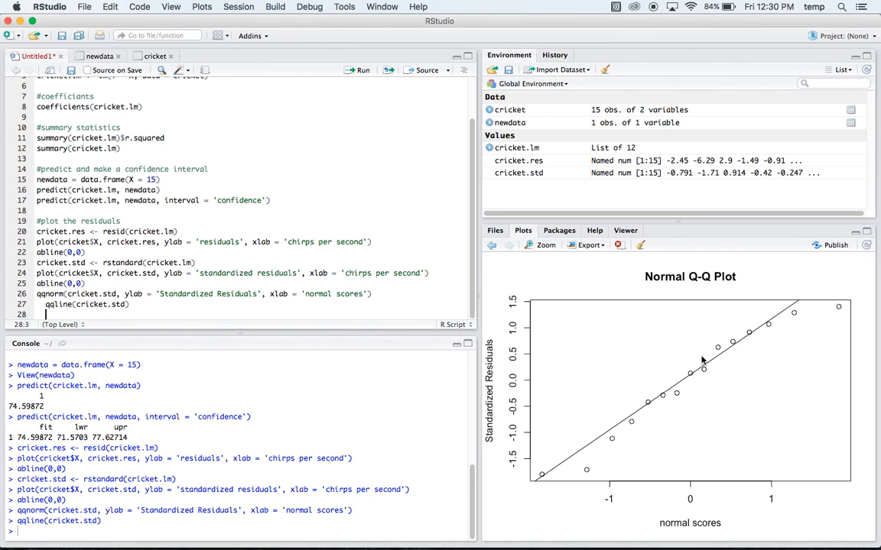
{"action": "mouse_move", "coordinate": [715, 254]}
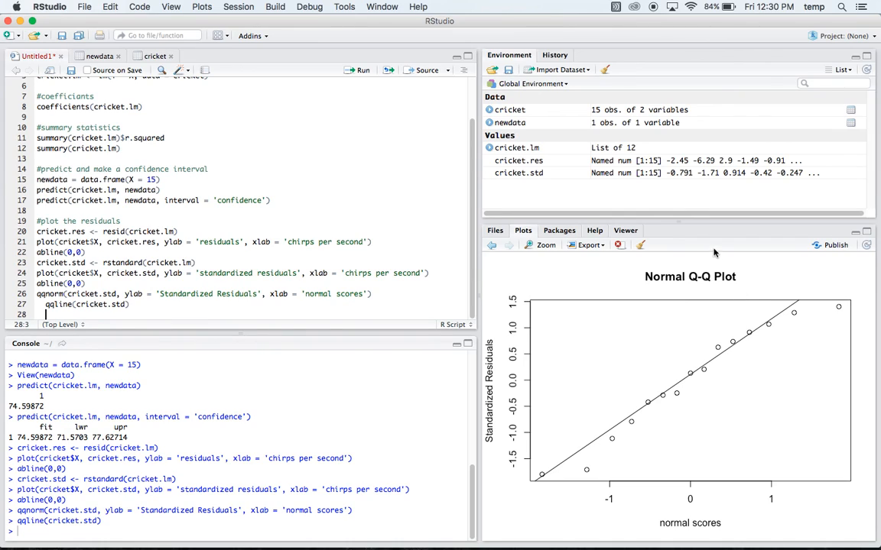